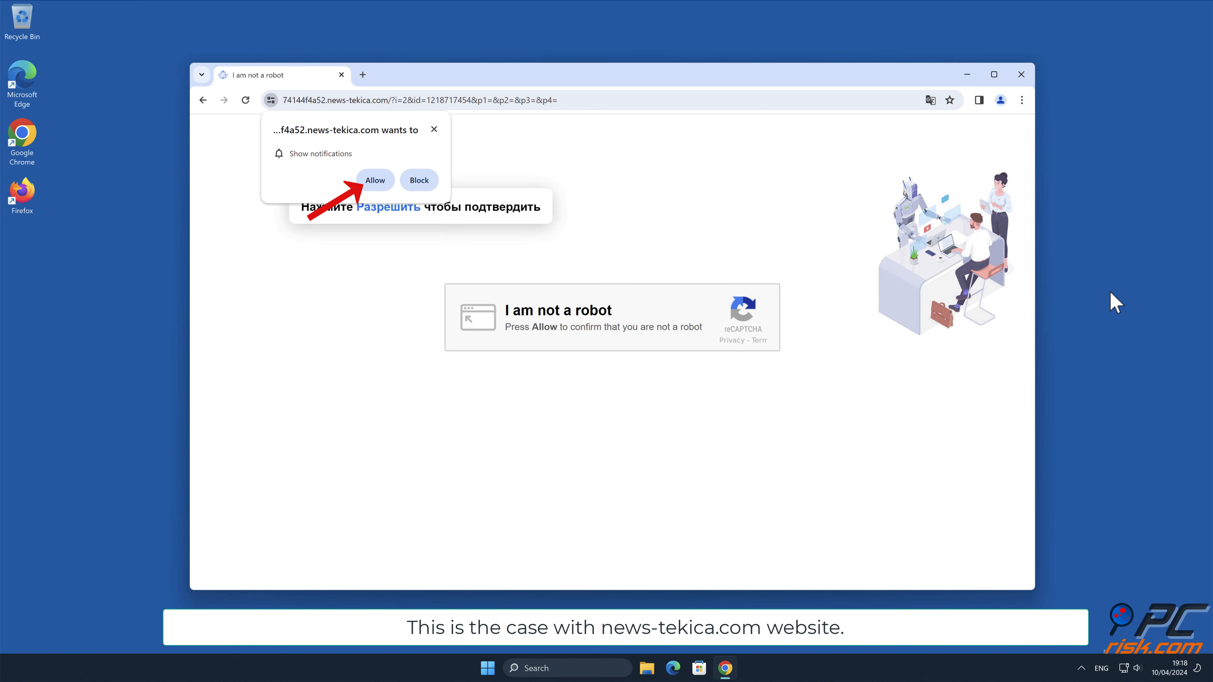
mouse_move(414, 190)
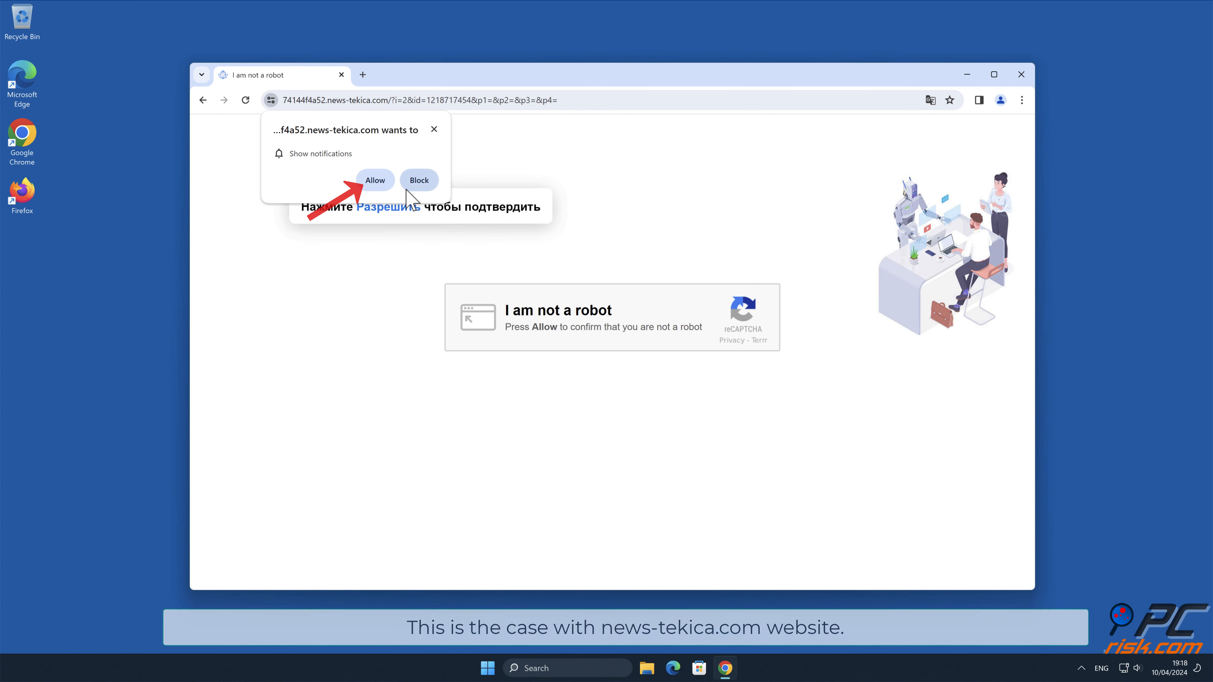
- Allow notifications on the fake news-tekica robot-check prompt, then close Chrome
left_click(375, 180)
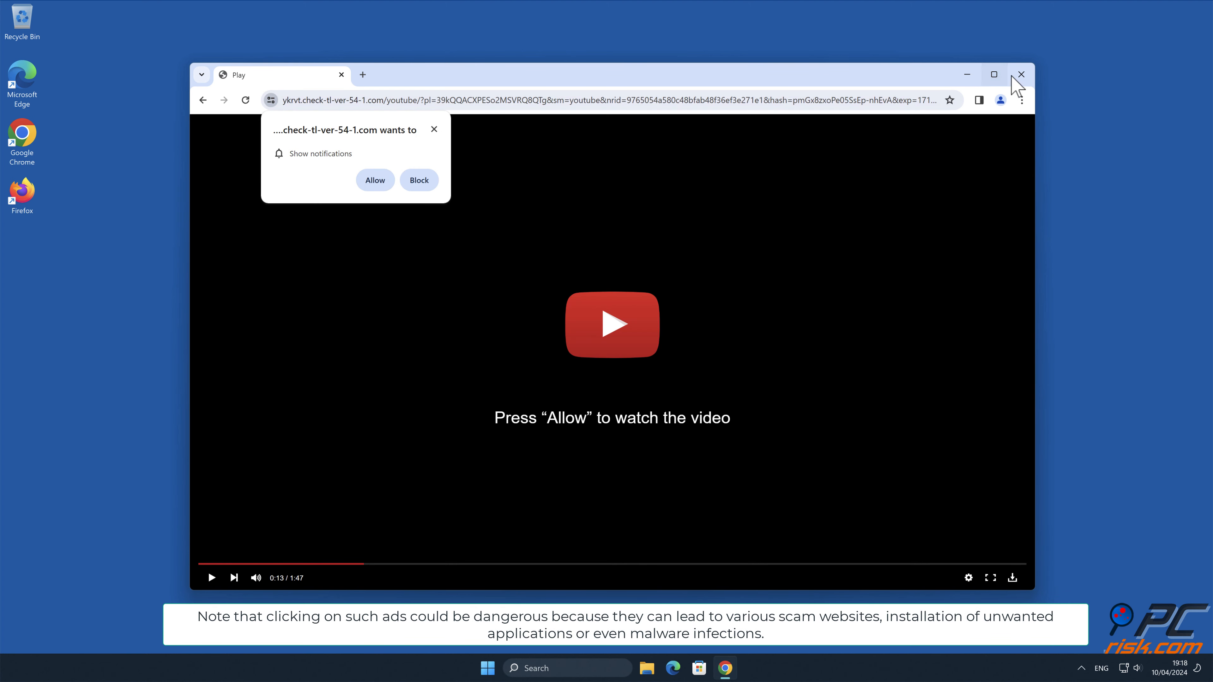
left_click(1020, 74)
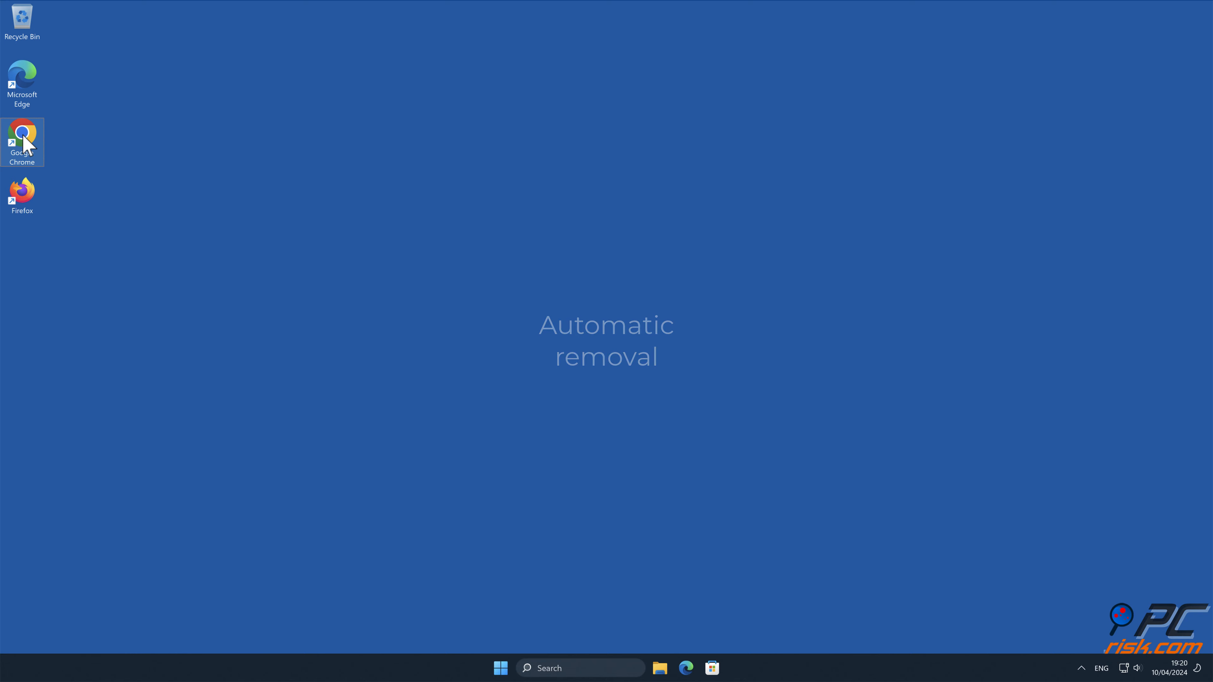
double_click(22, 135)
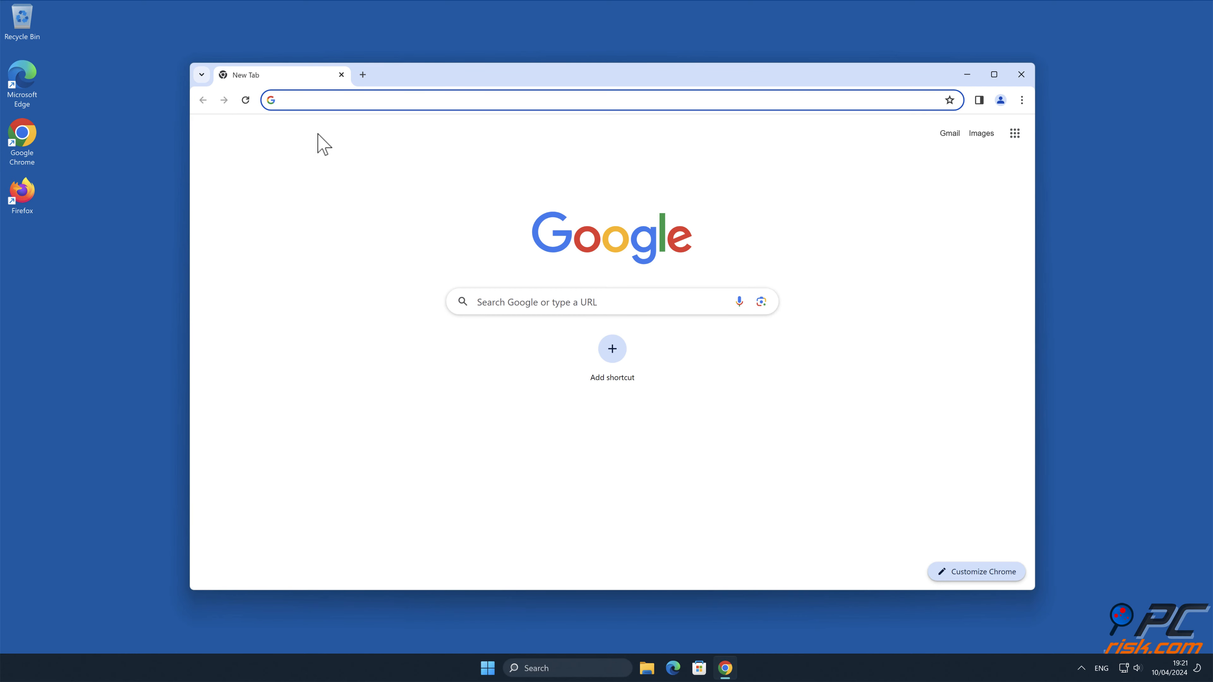
type("www.combocl")
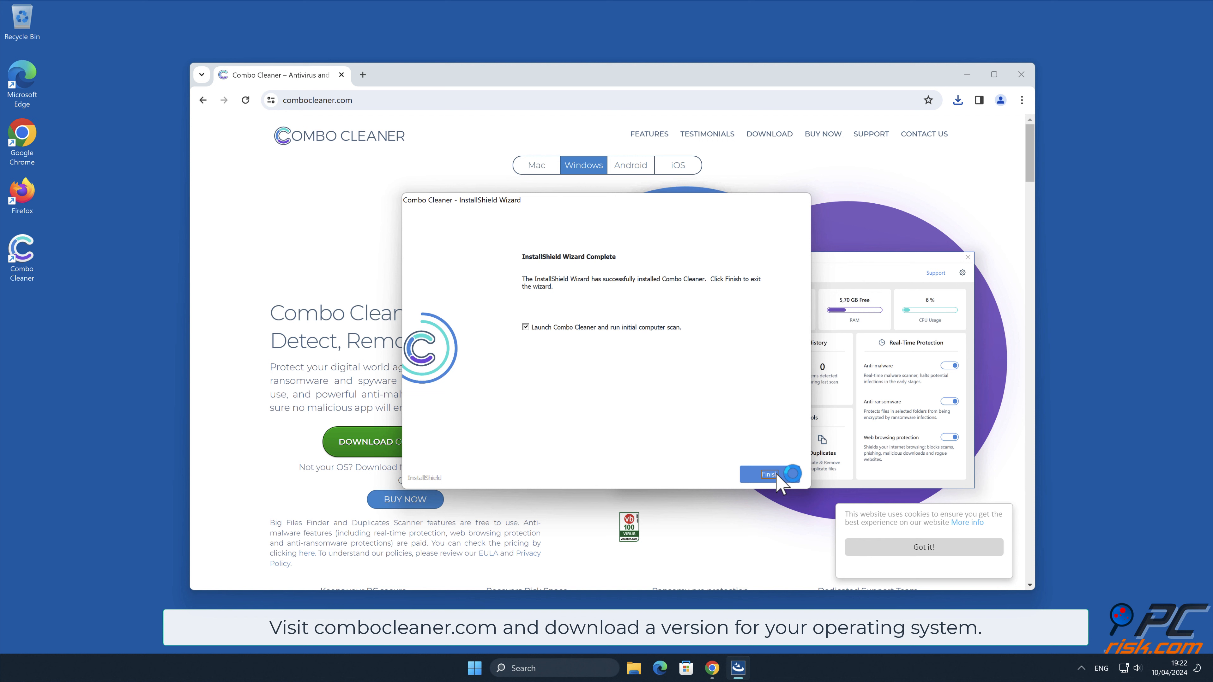
left_click(766, 473)
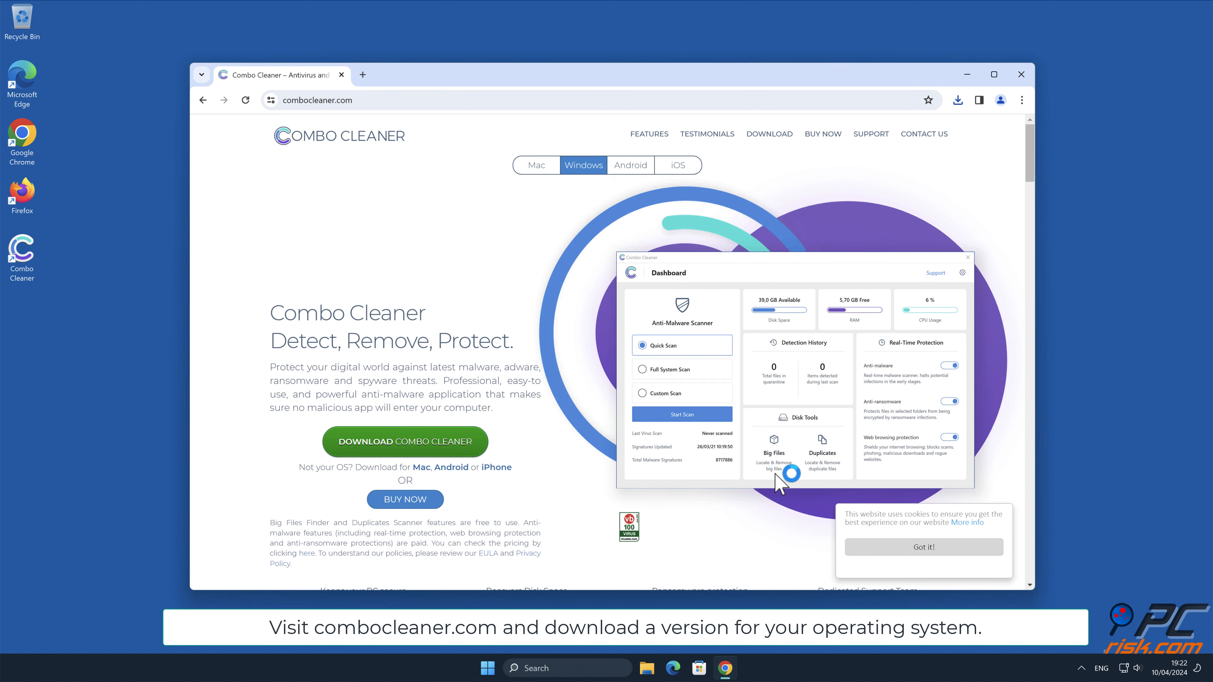
left_click(1020, 74)
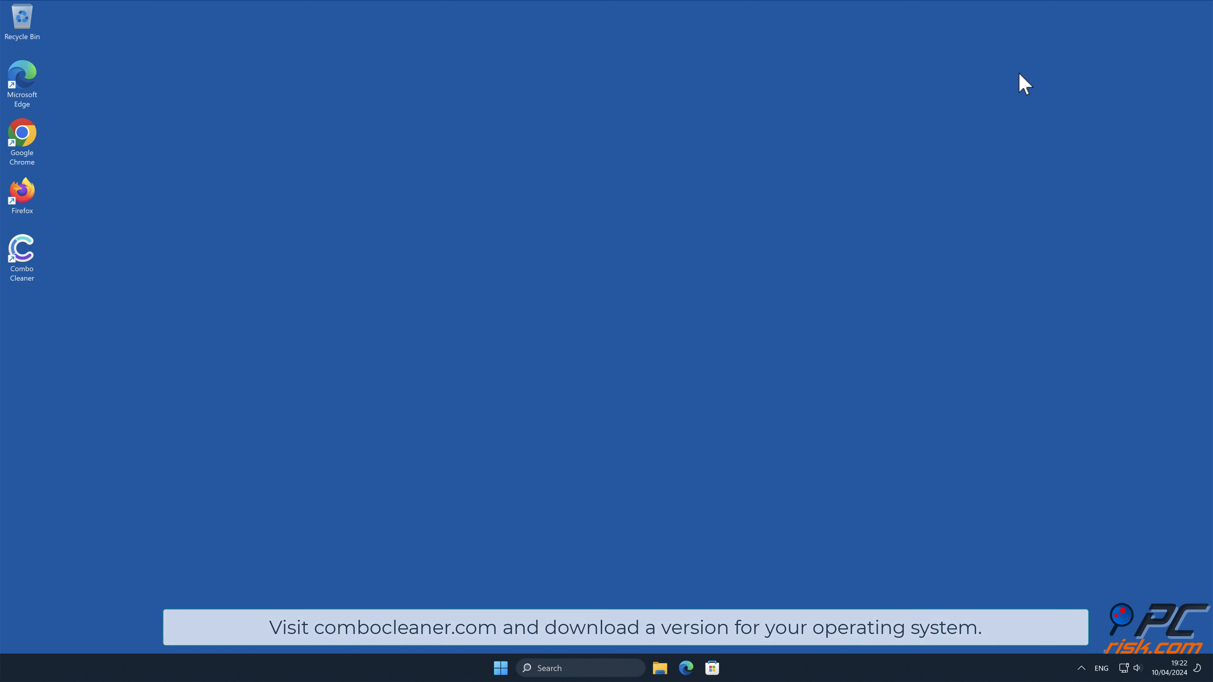
- Run a Combo Cleaner quick scan flagging the spam ads item, cancel activation and return to the Dashboard
double_click(21, 251)
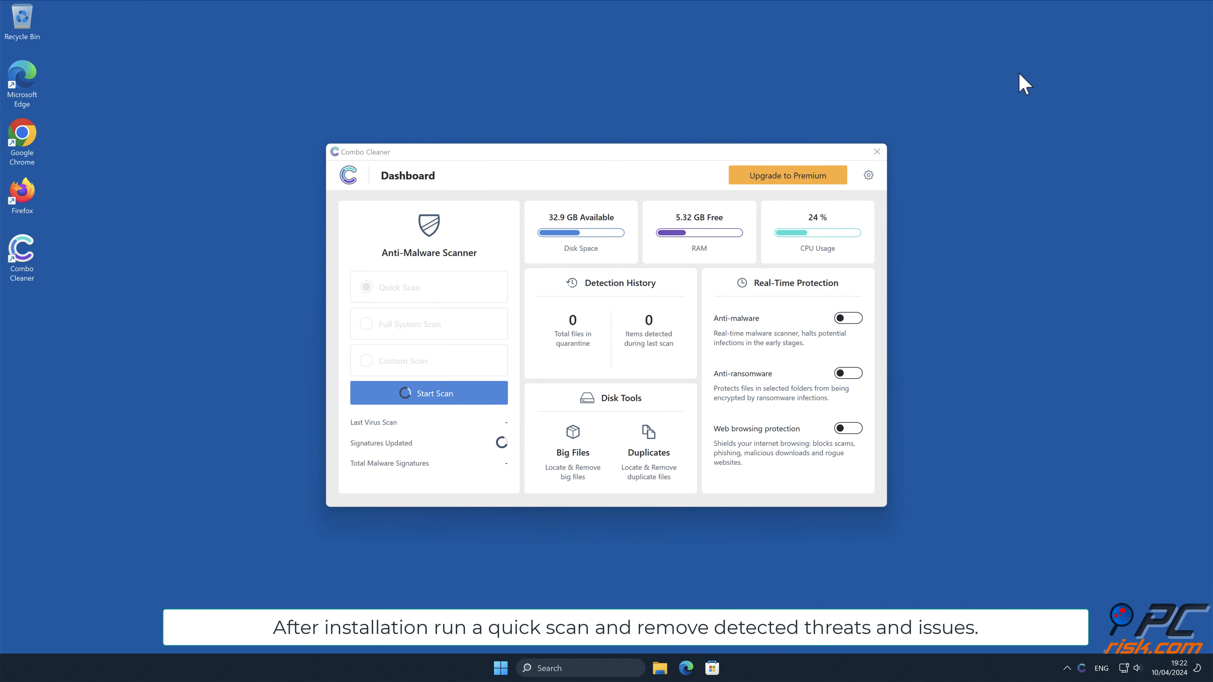
left_click(428, 393)
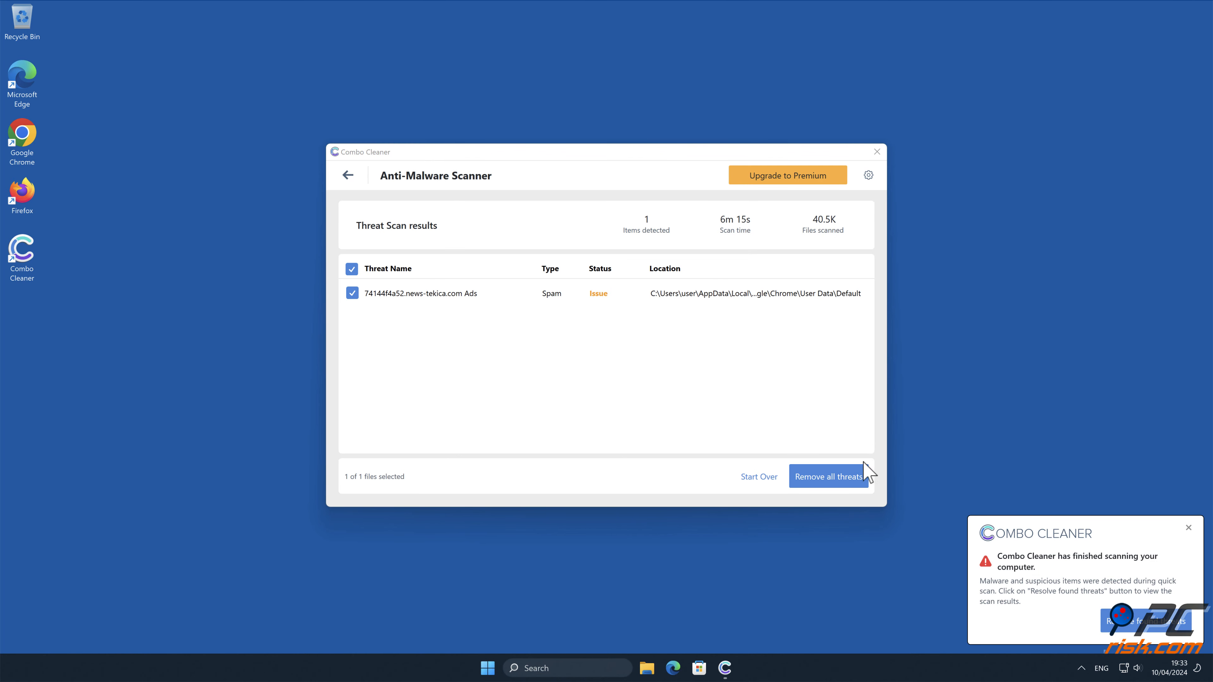
left_click(828, 476)
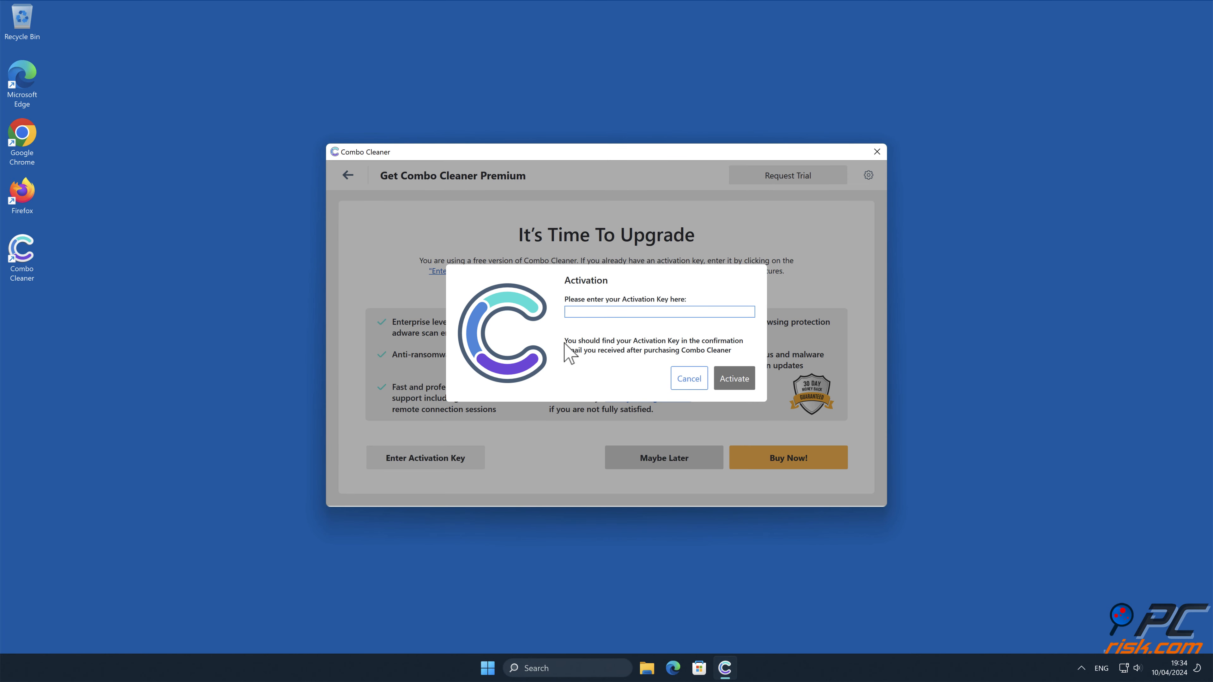
left_click(688, 378)
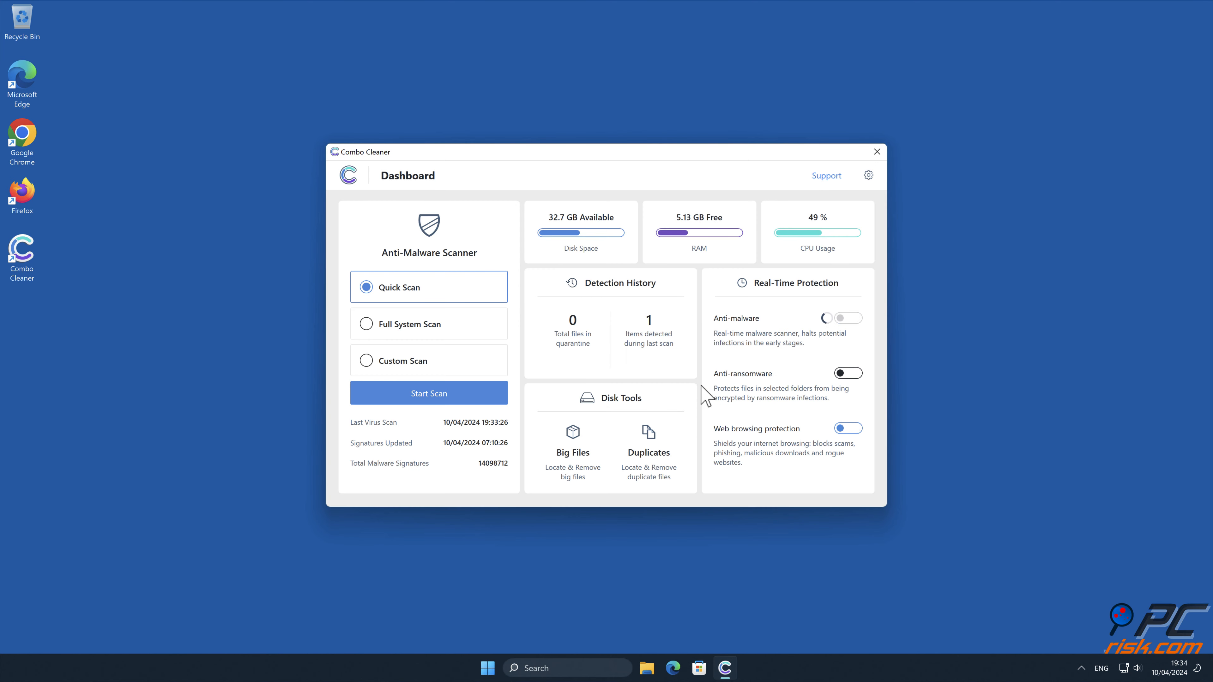
left_click(875, 152)
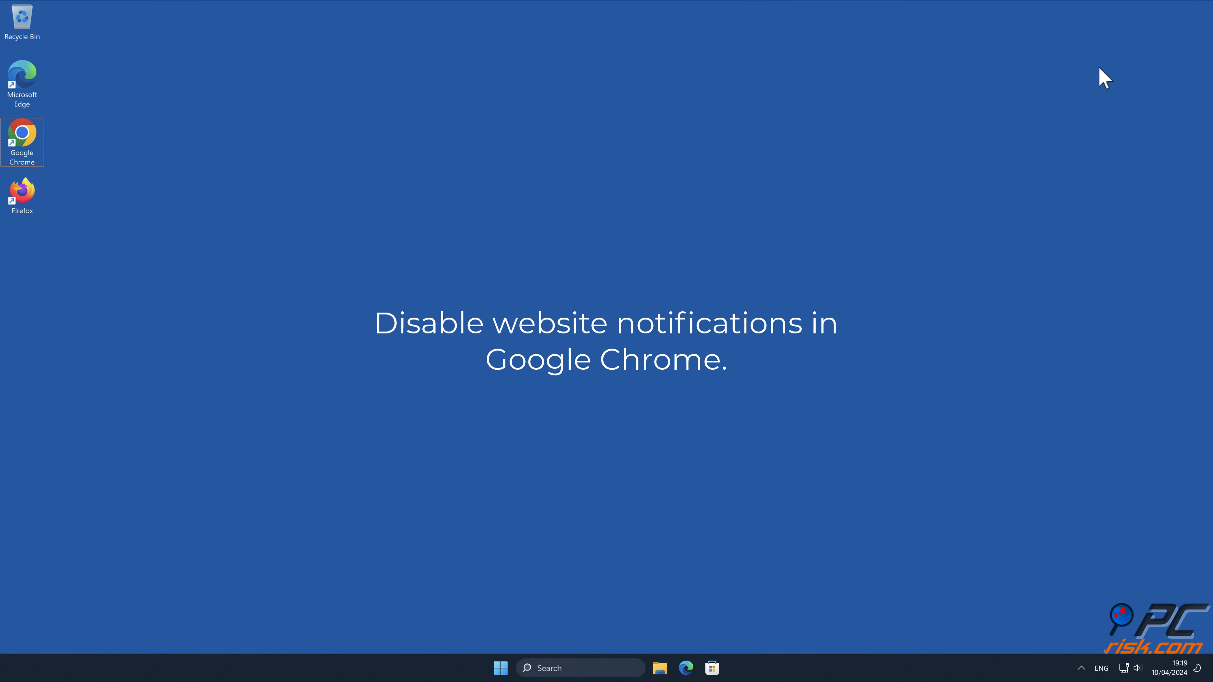
- Reach Chrome's Notifications site settings under Privacy and security
double_click(22, 141)
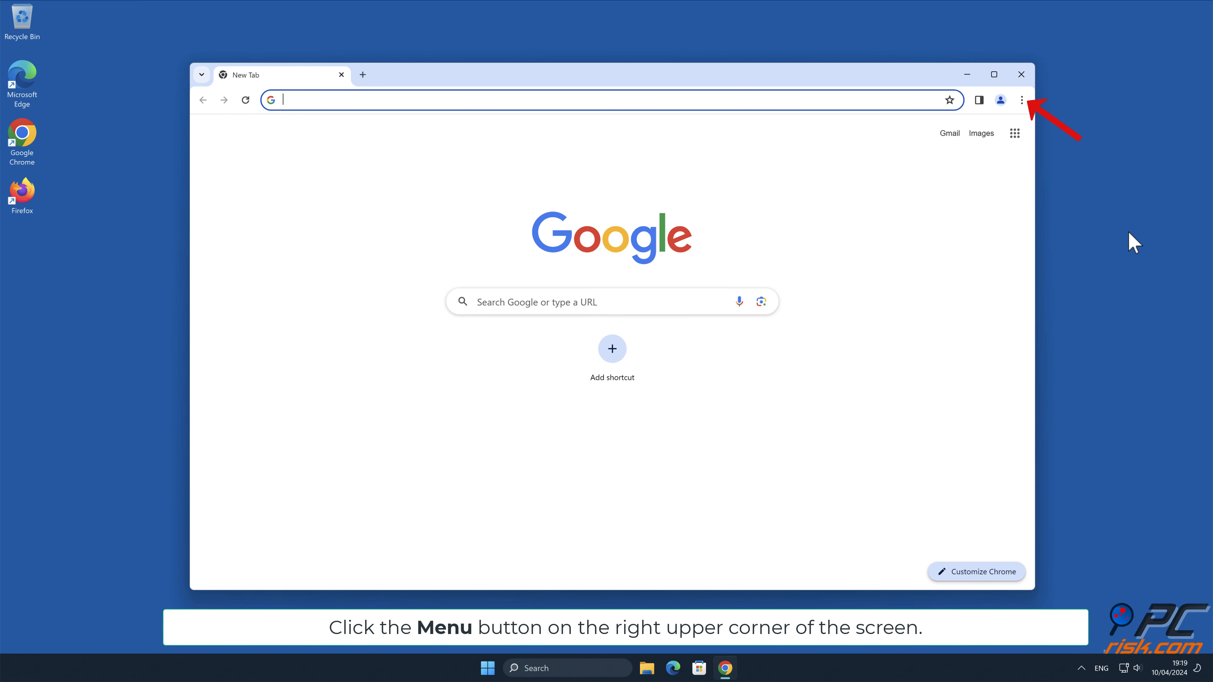
left_click(1020, 100)
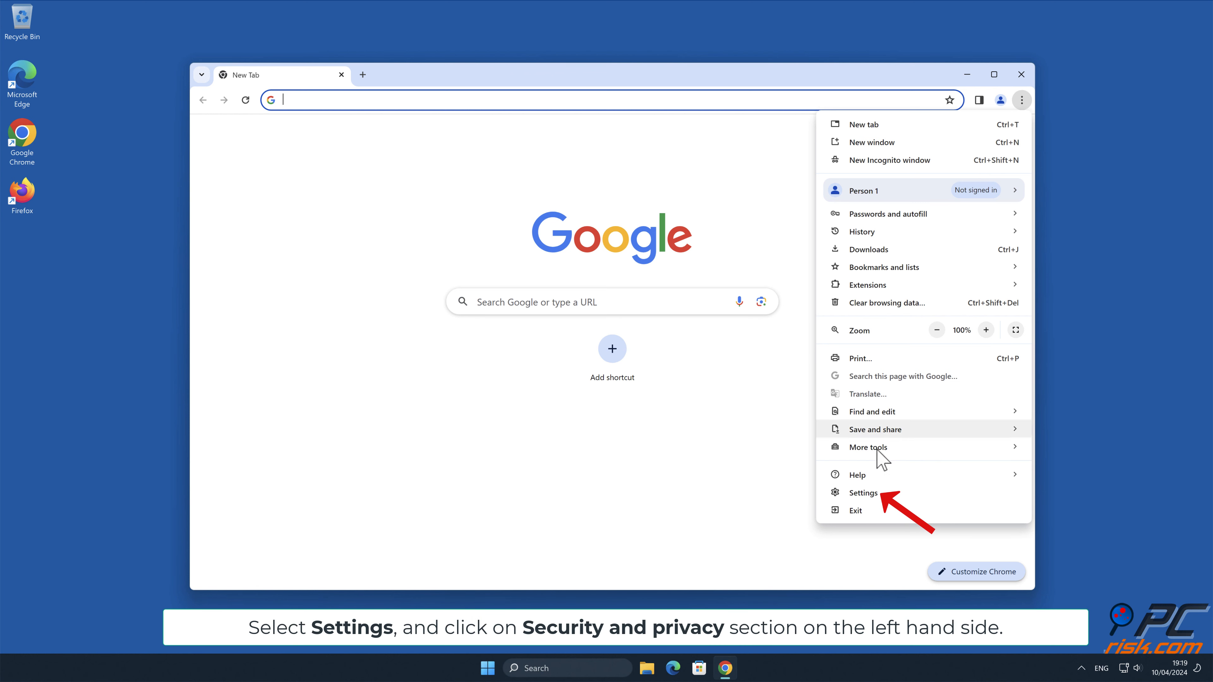
left_click(863, 492)
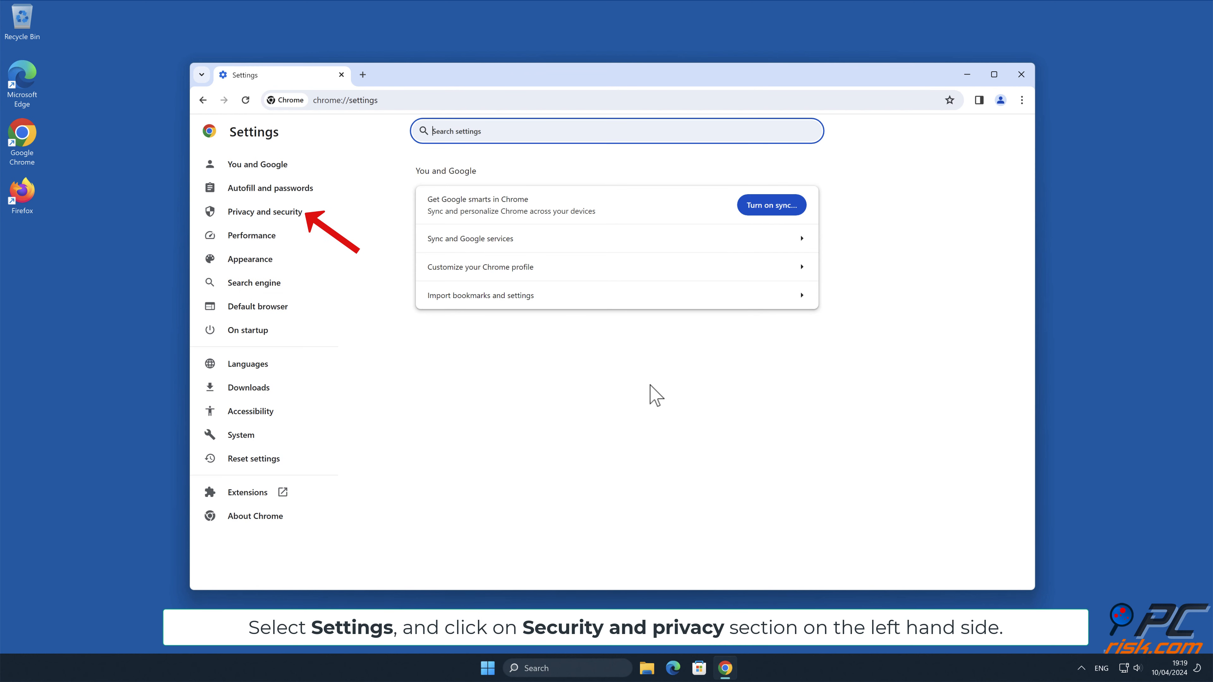
left_click(264, 211)
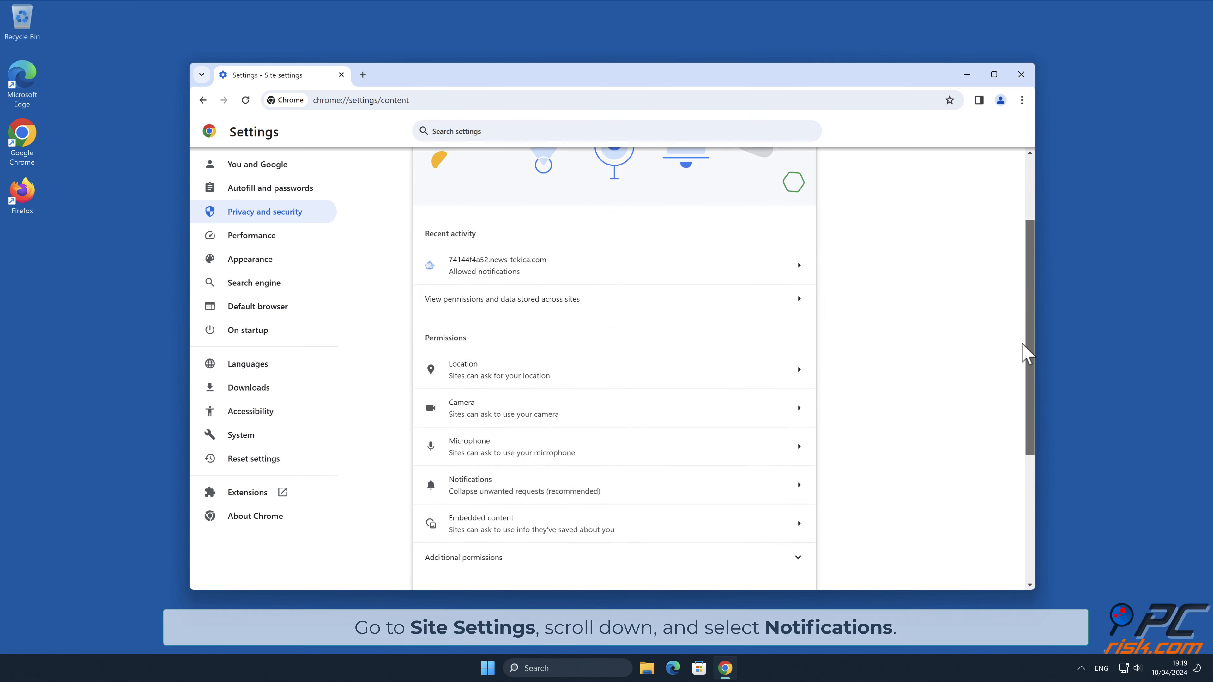
scroll("down", 3)
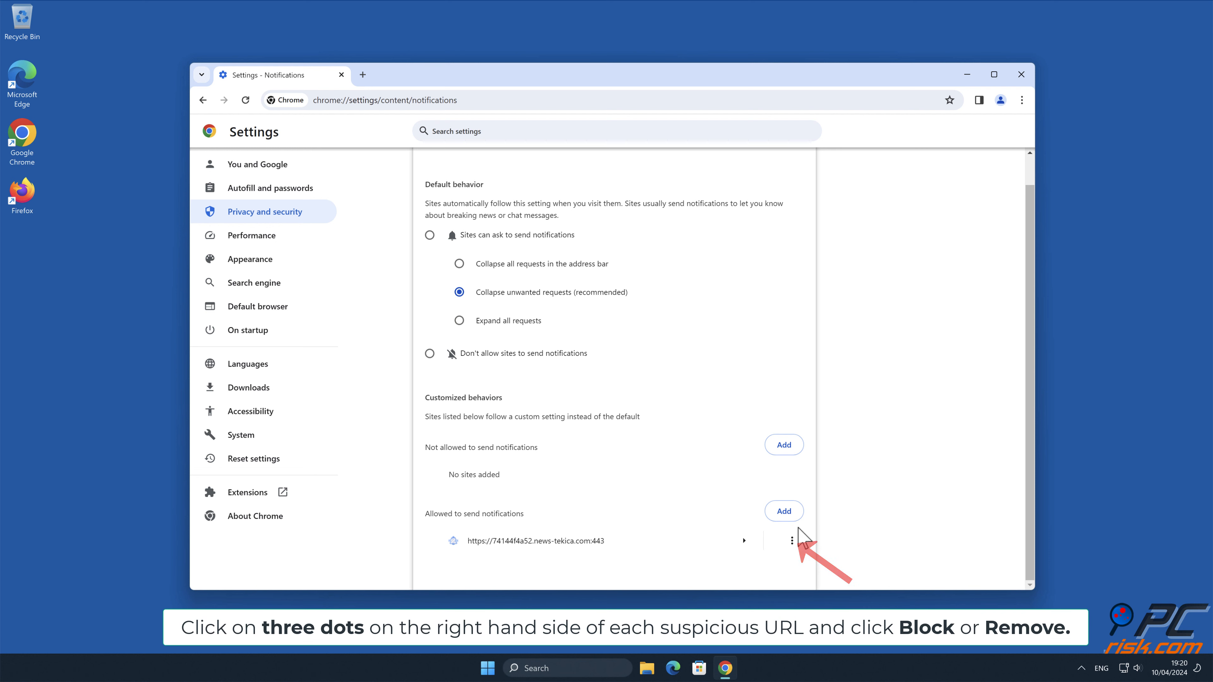
- Remove news-tekica.com from the allowed-notifications list and close Chrome
left_click(789, 540)
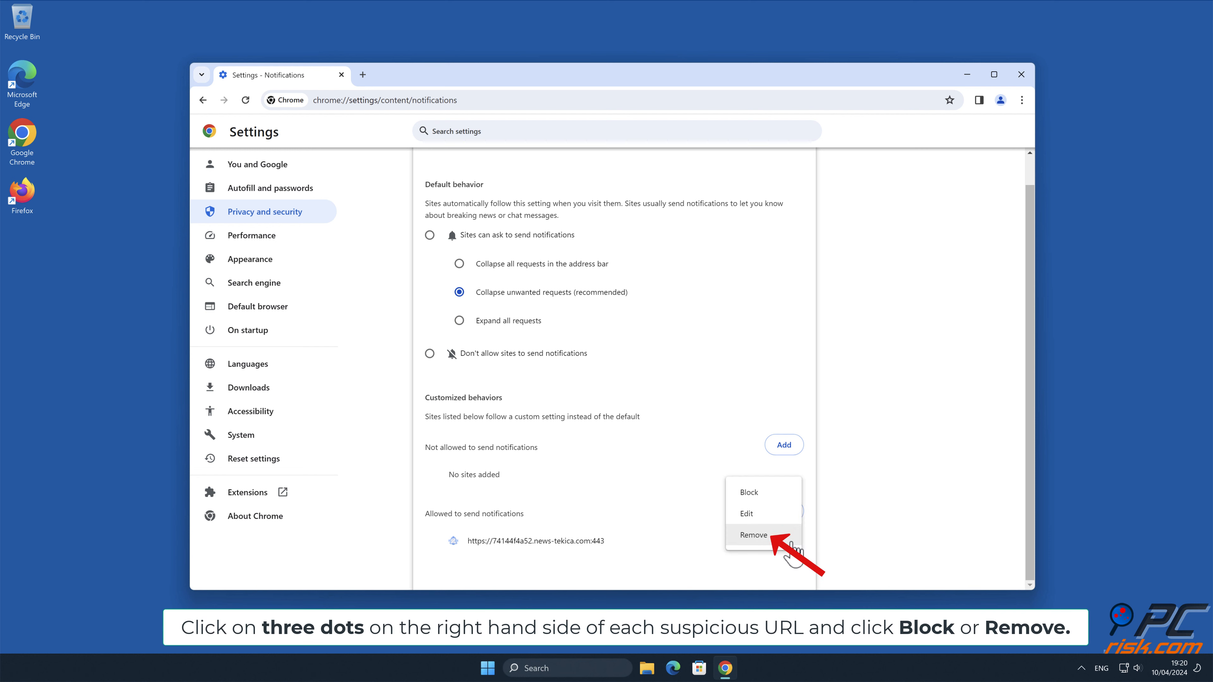
left_click(752, 535)
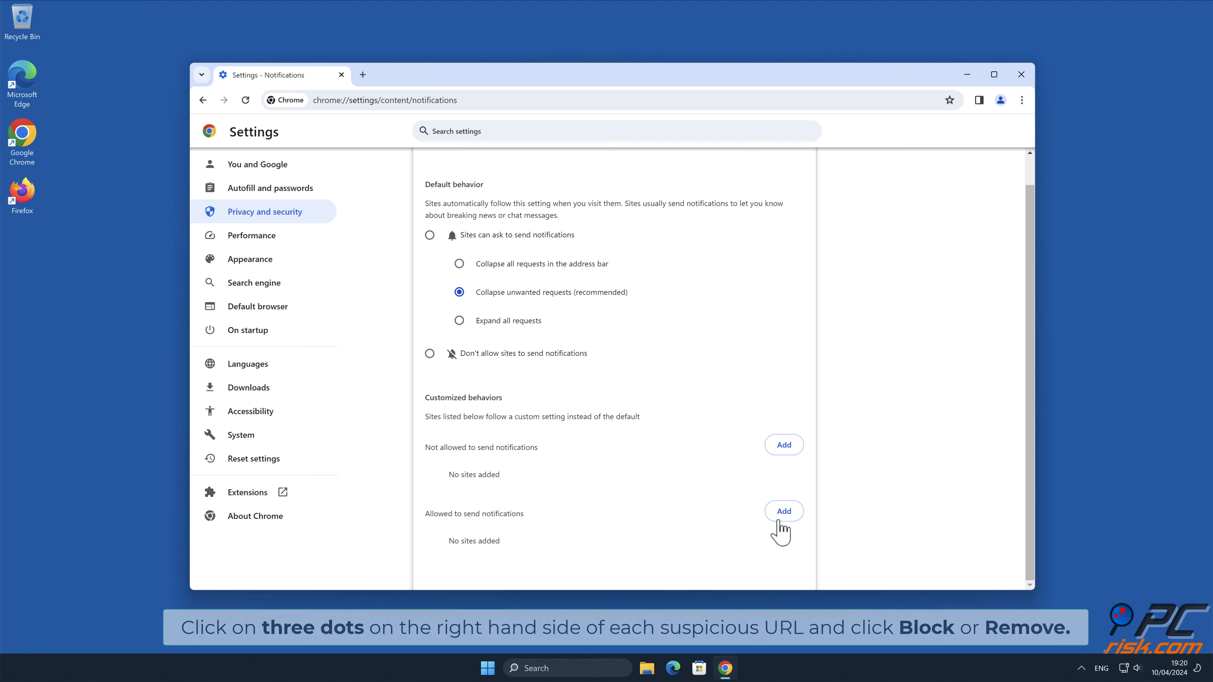
left_click(1021, 74)
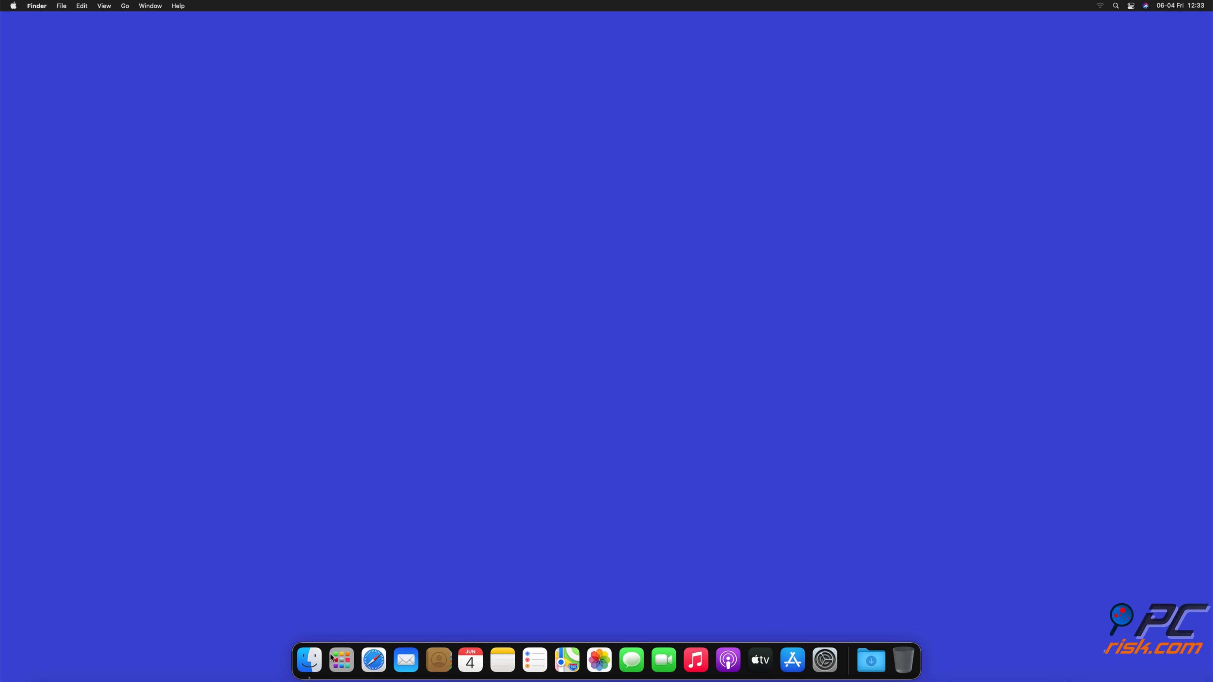
- Show Safari's Websites > Notifications list of sites with notification permission
left_click(372, 659)
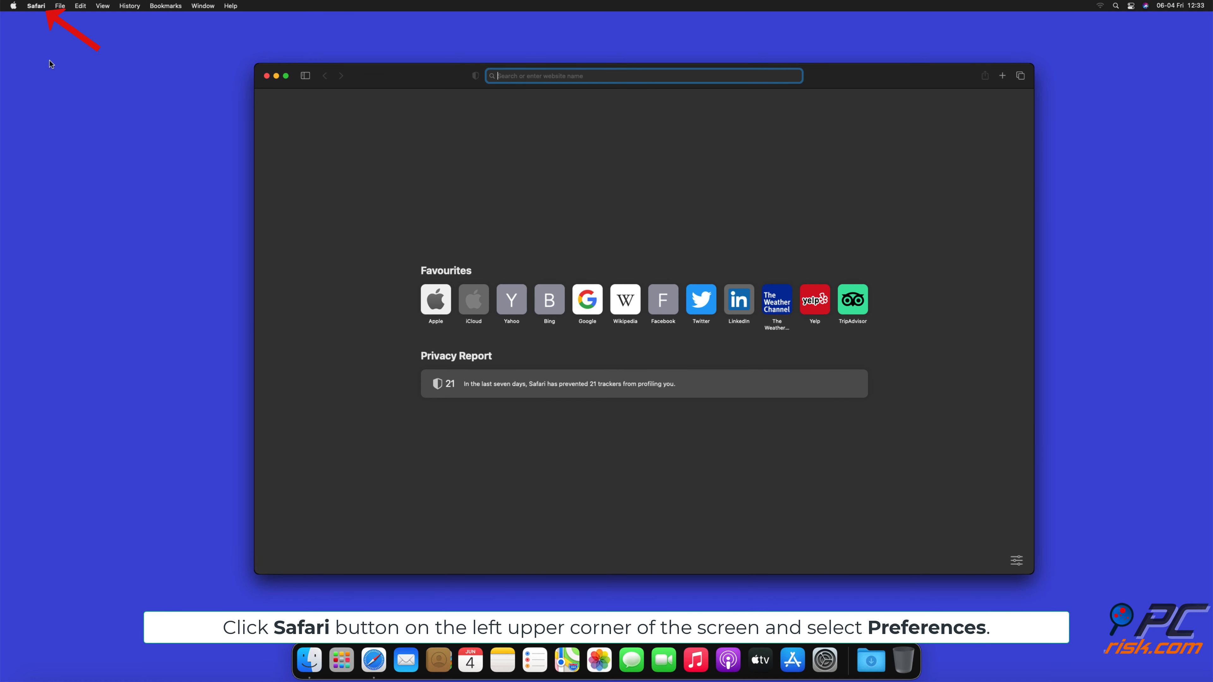
left_click(35, 6)
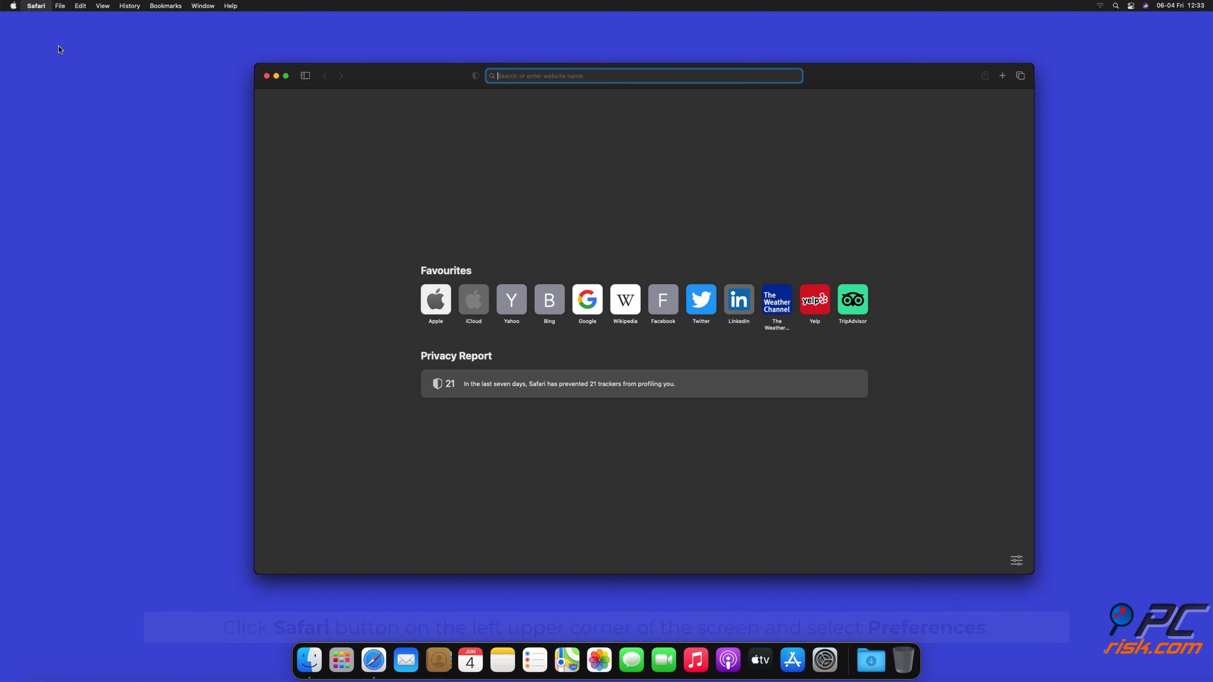
left_click(36, 6)
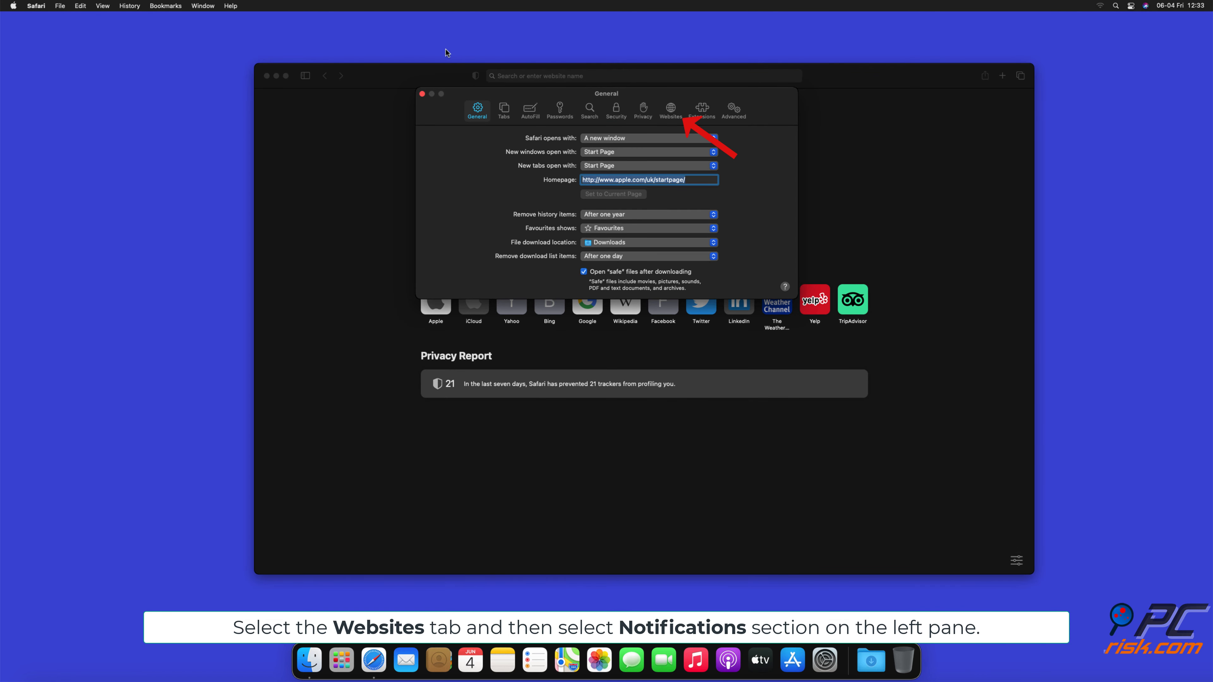
left_click(670, 108)
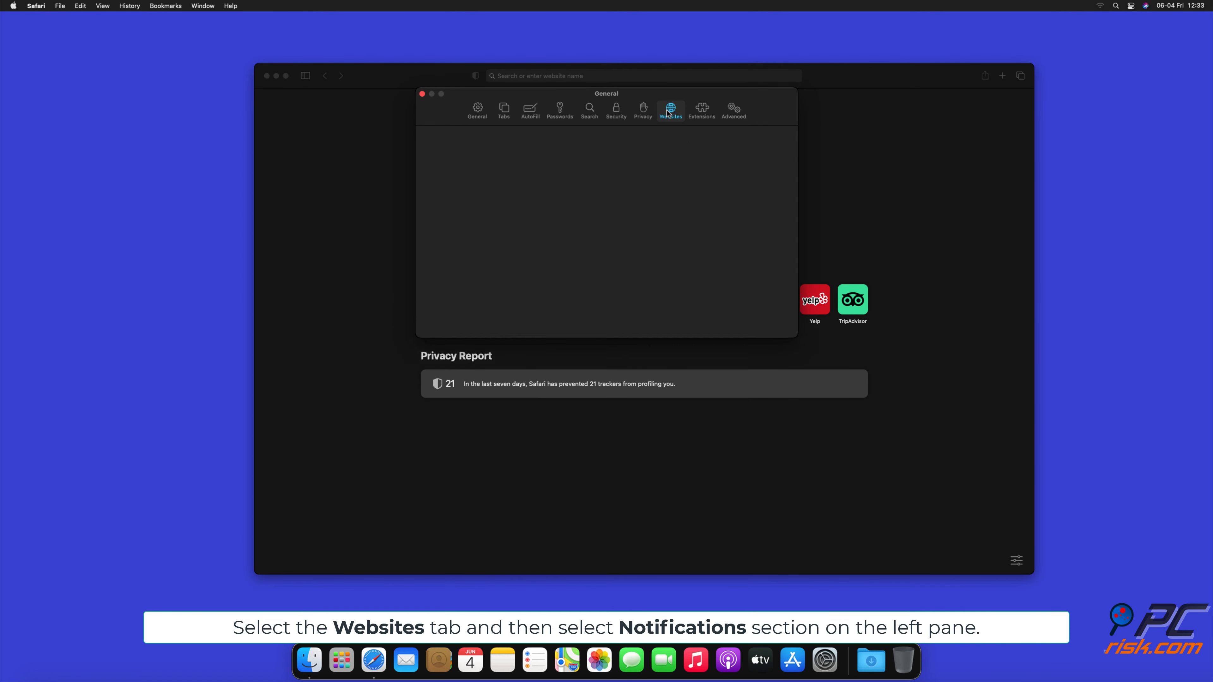
left_click(670, 108)
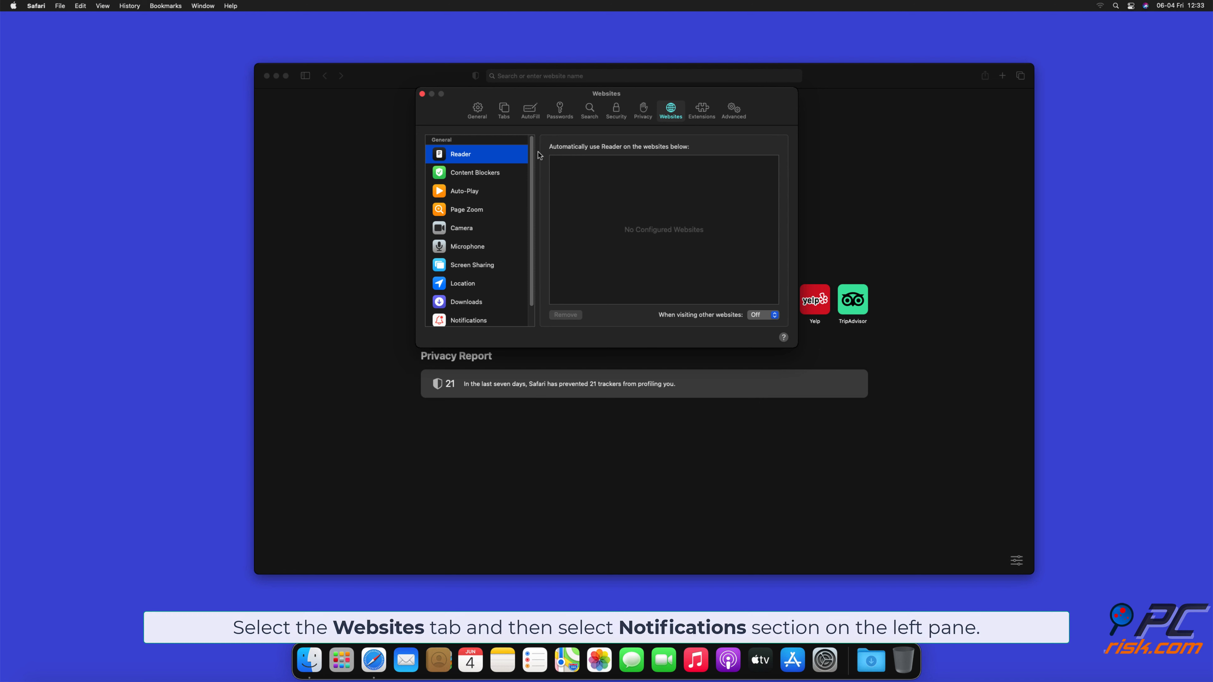
scroll("down", 3)
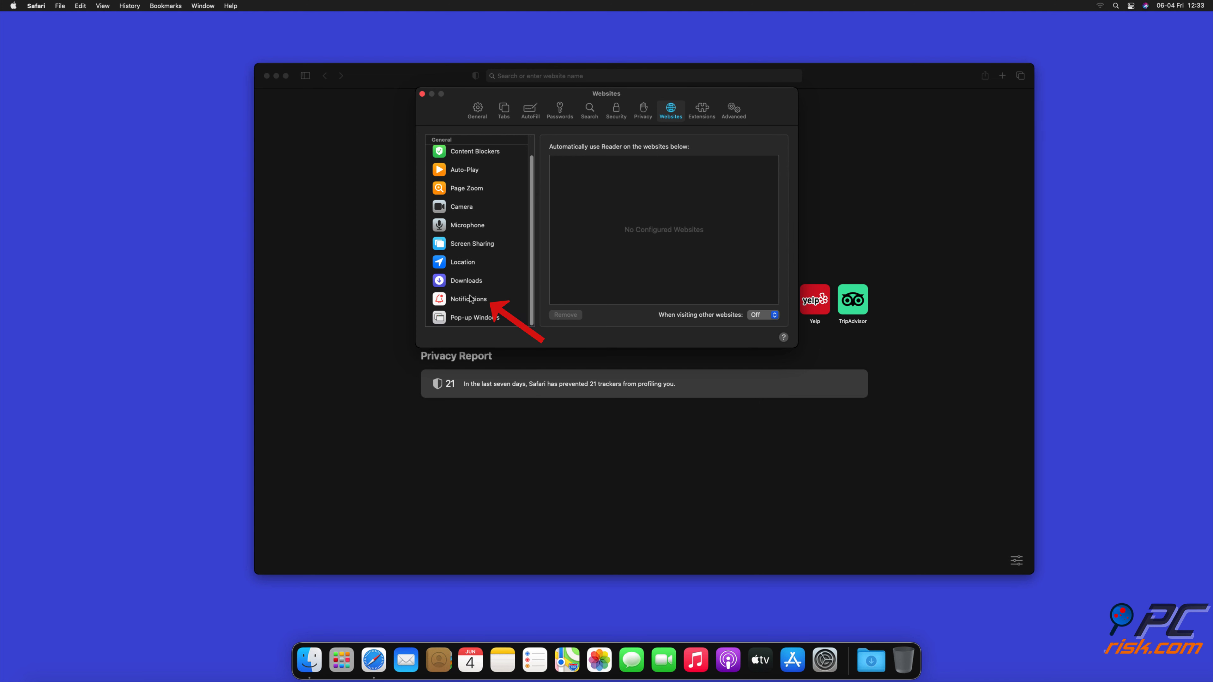
left_click(468, 299)
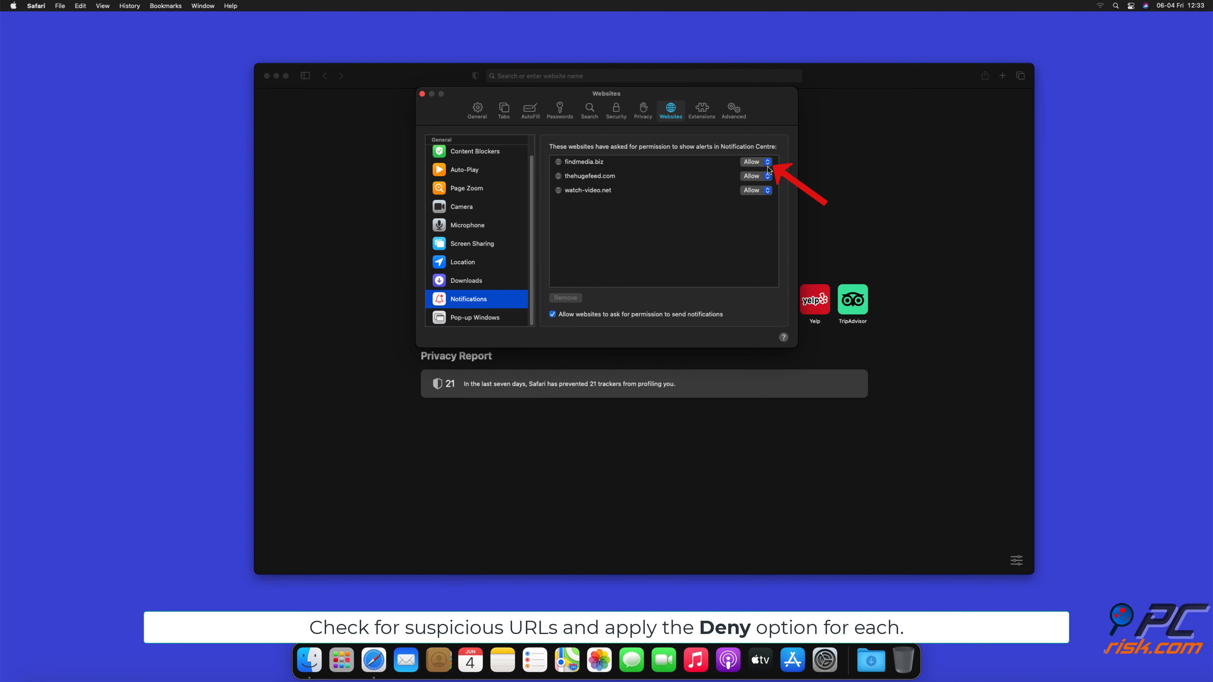
- Set findmedia.biz, thehugefeed.com and watch-video.net to Deny
left_click(755, 162)
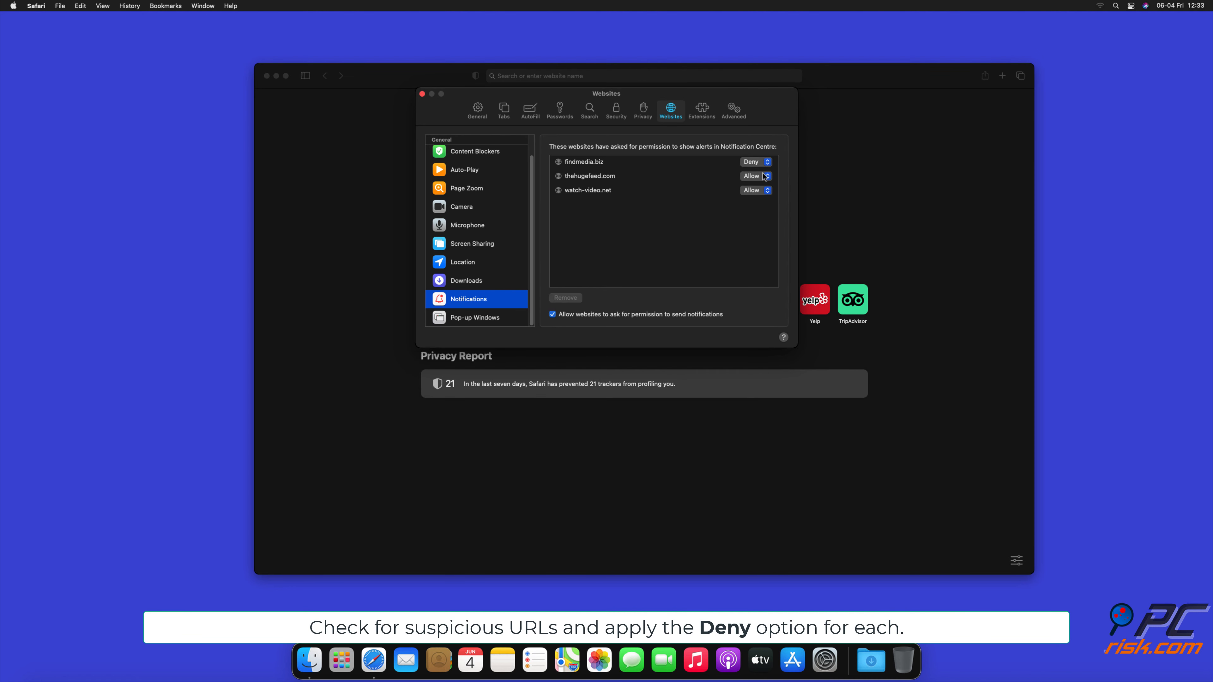
left_click(754, 175)
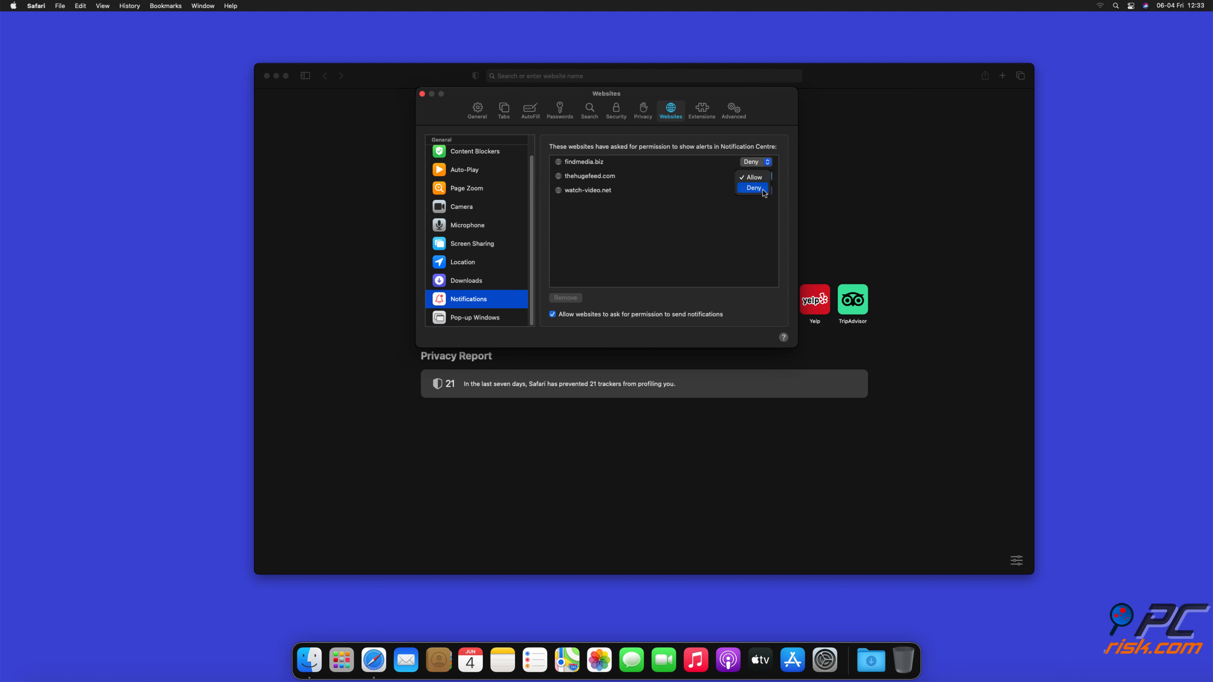
left_click(756, 176)
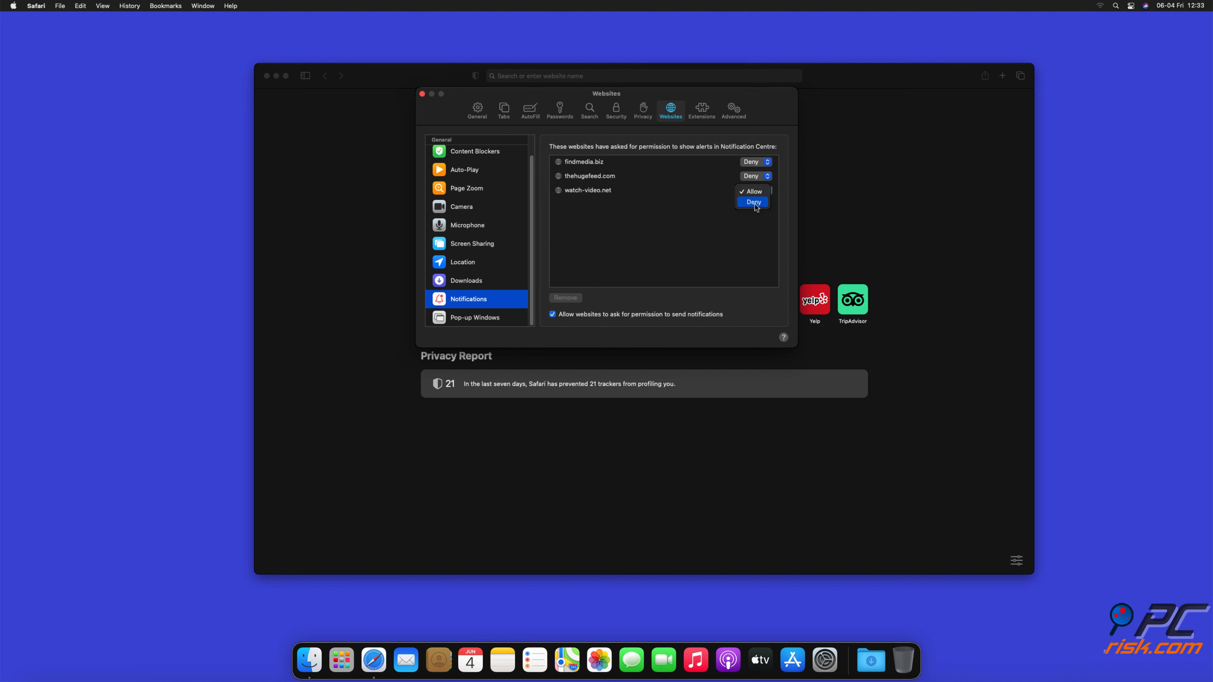
left_click(751, 202)
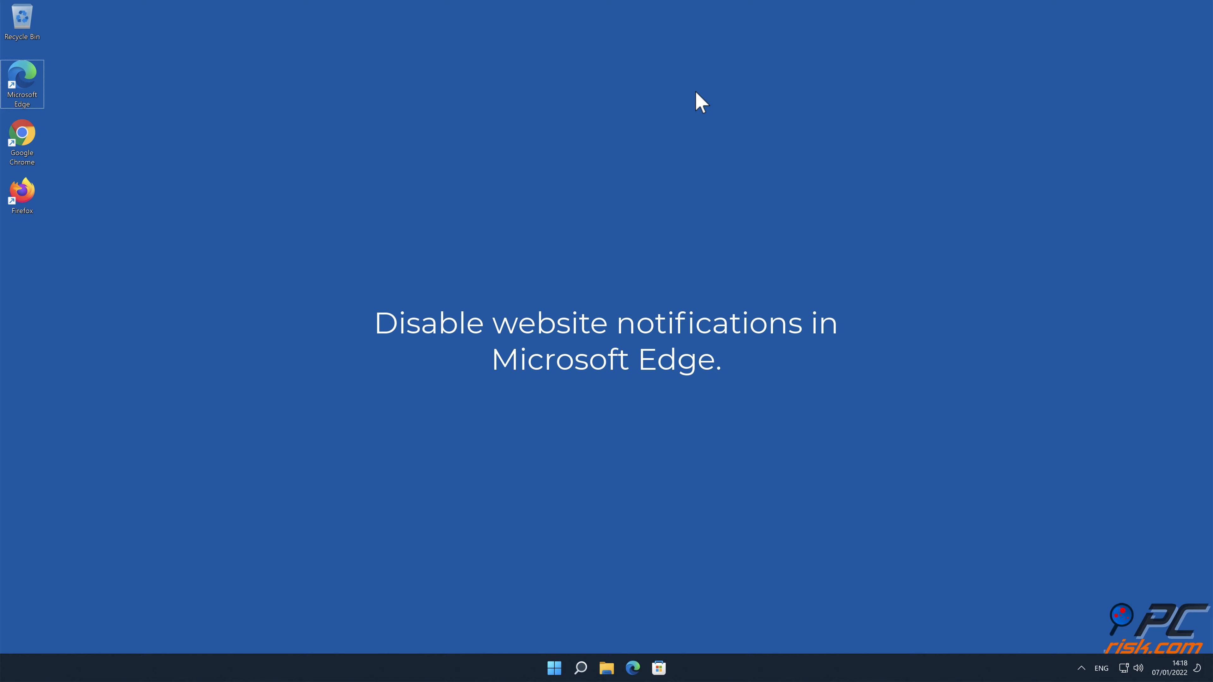
- Reach Edge Settings > Cookies and site permissions with Notifications scrolled into view
double_click(22, 79)
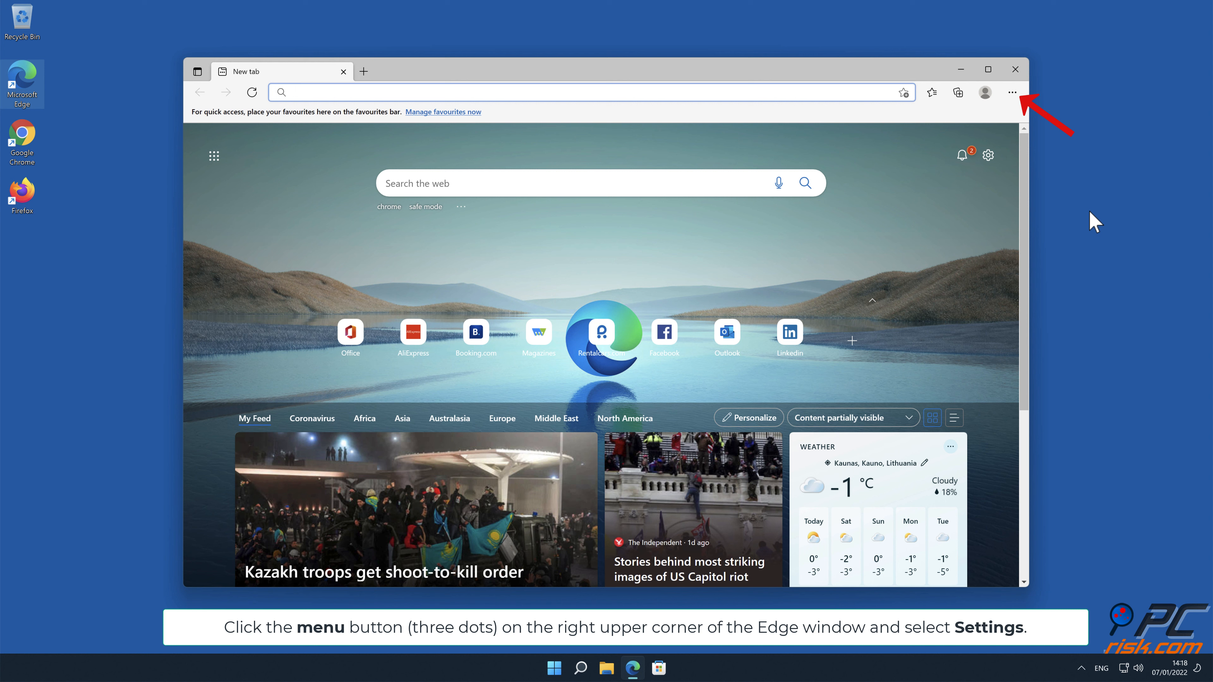
left_click(1010, 92)
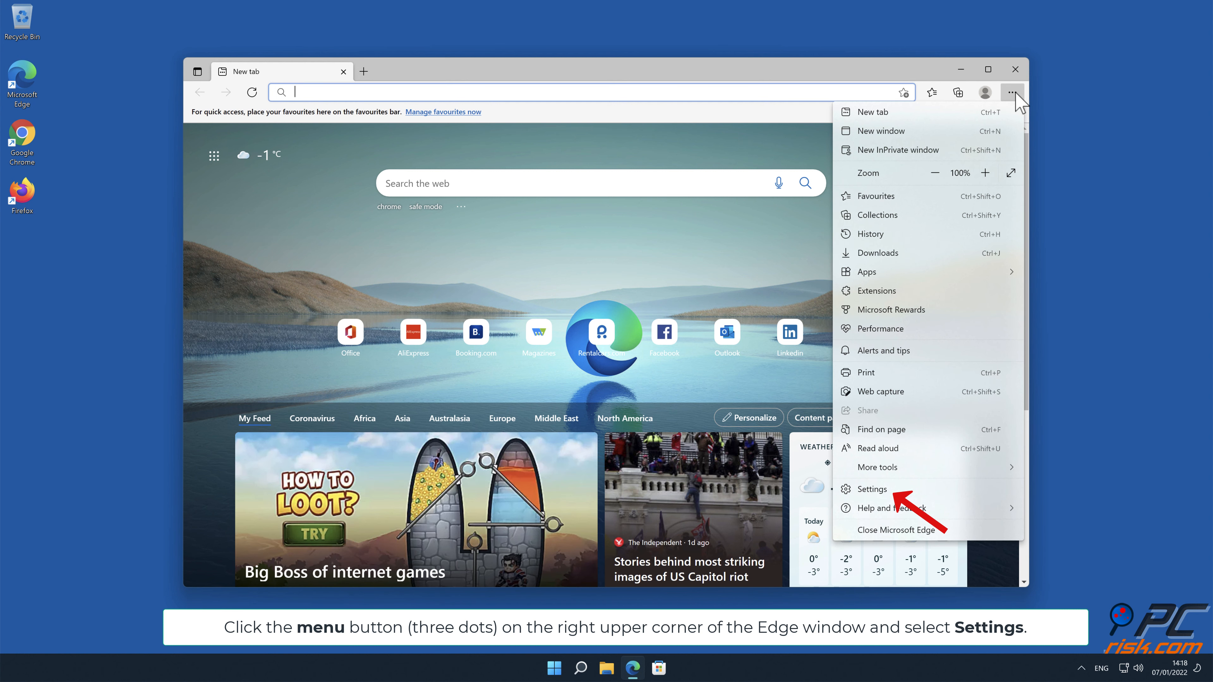
left_click(871, 489)
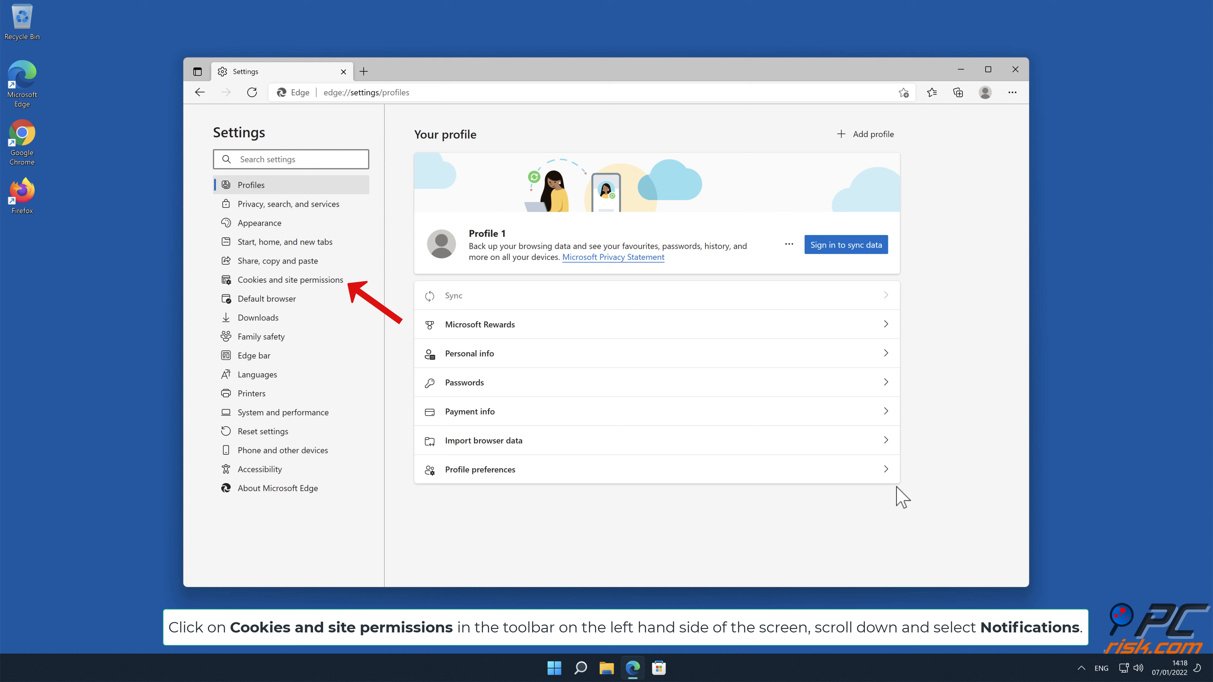
left_click(293, 279)
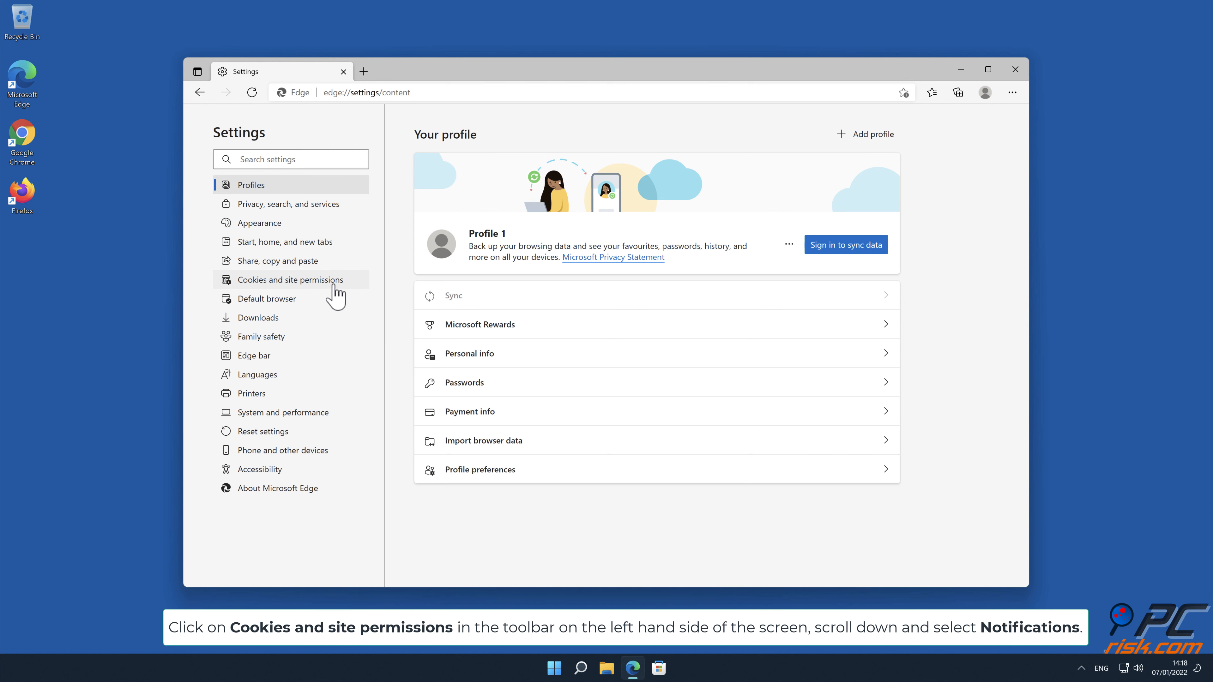
left_click(292, 279)
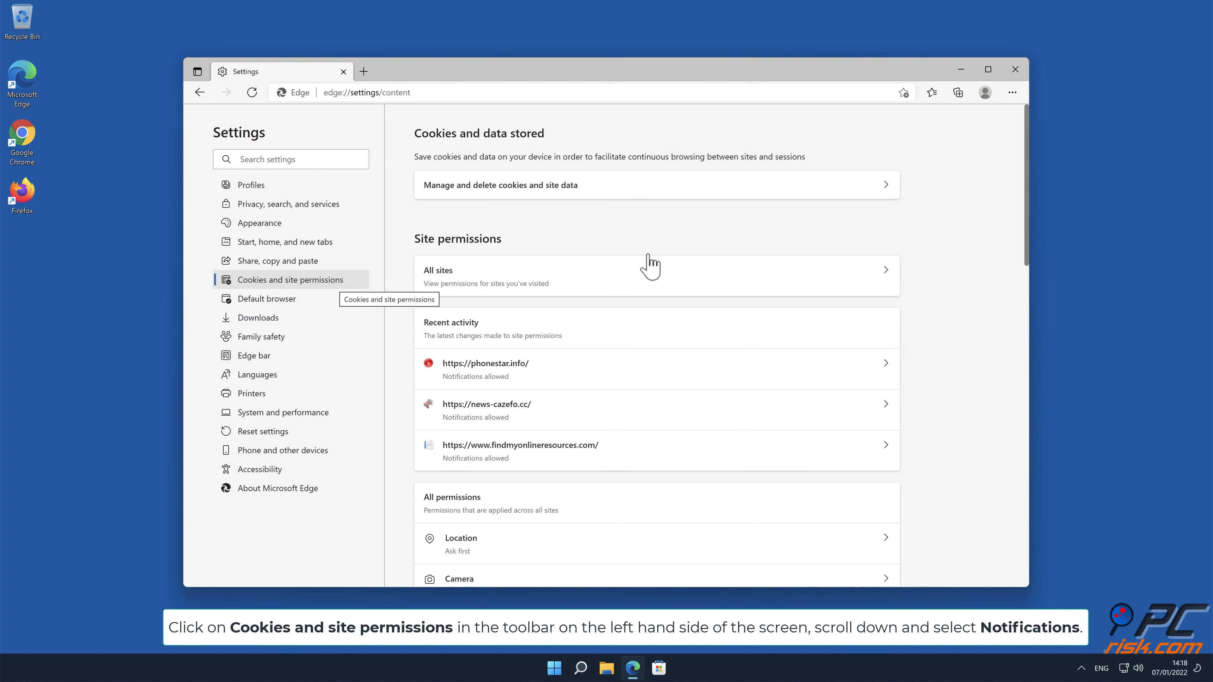
scroll("down", 3)
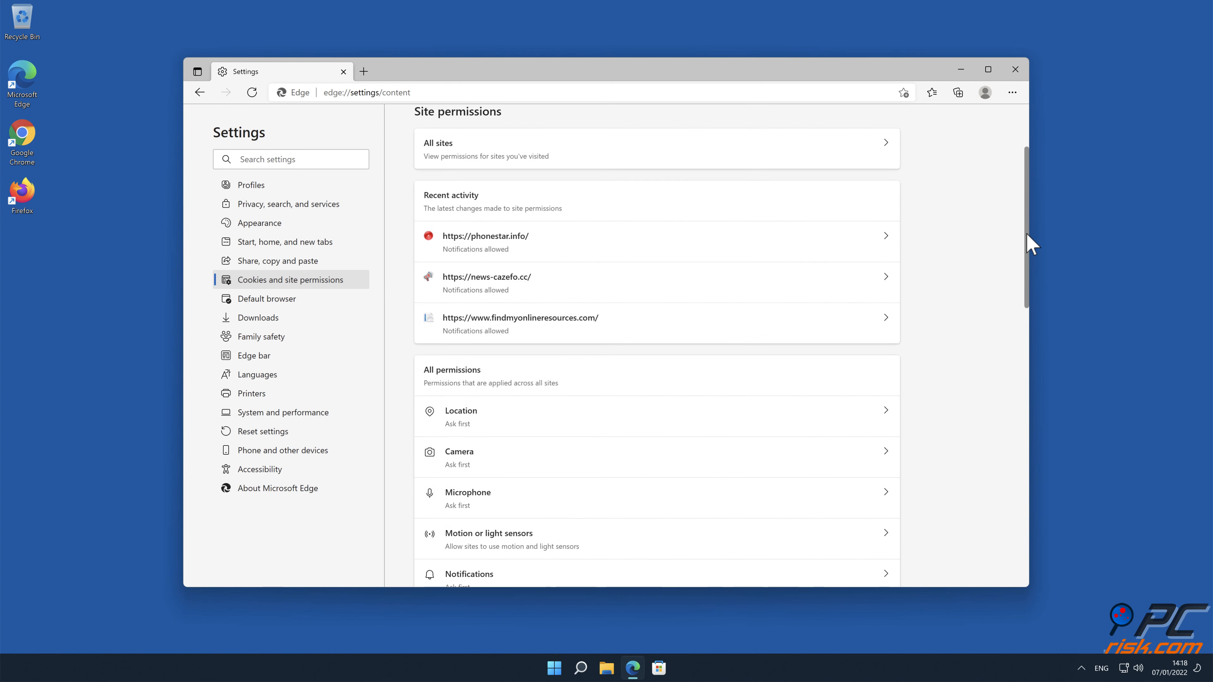
scroll("down", 3)
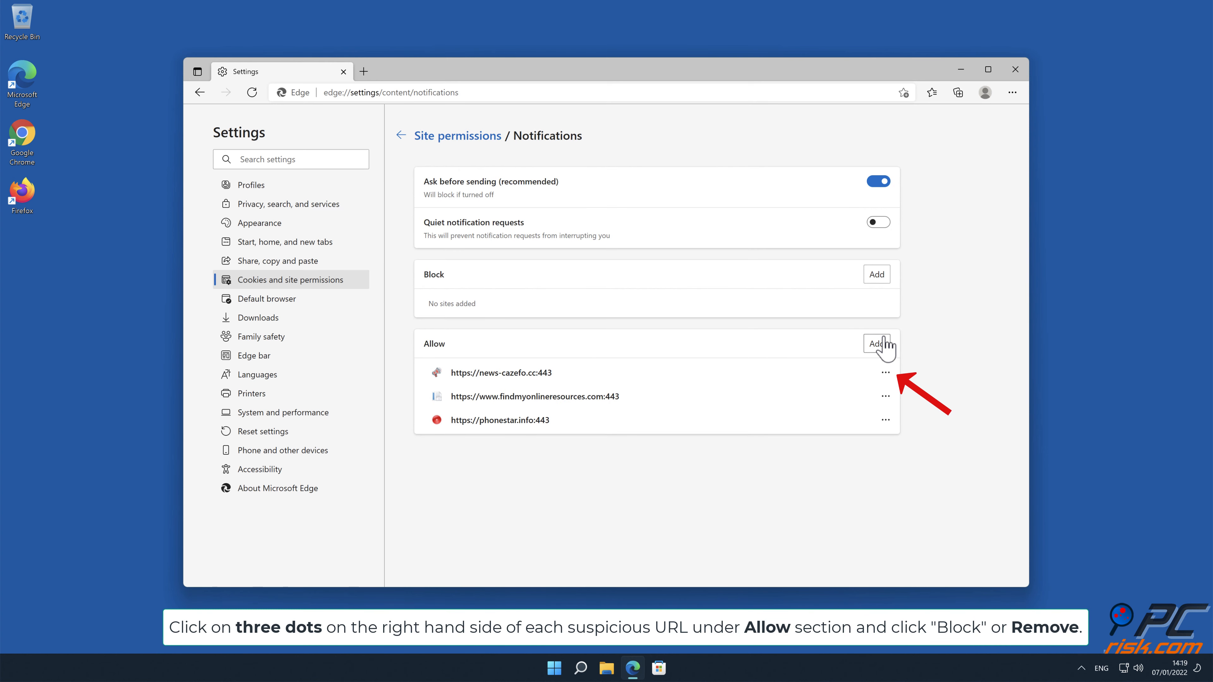
mouse_move(890, 379)
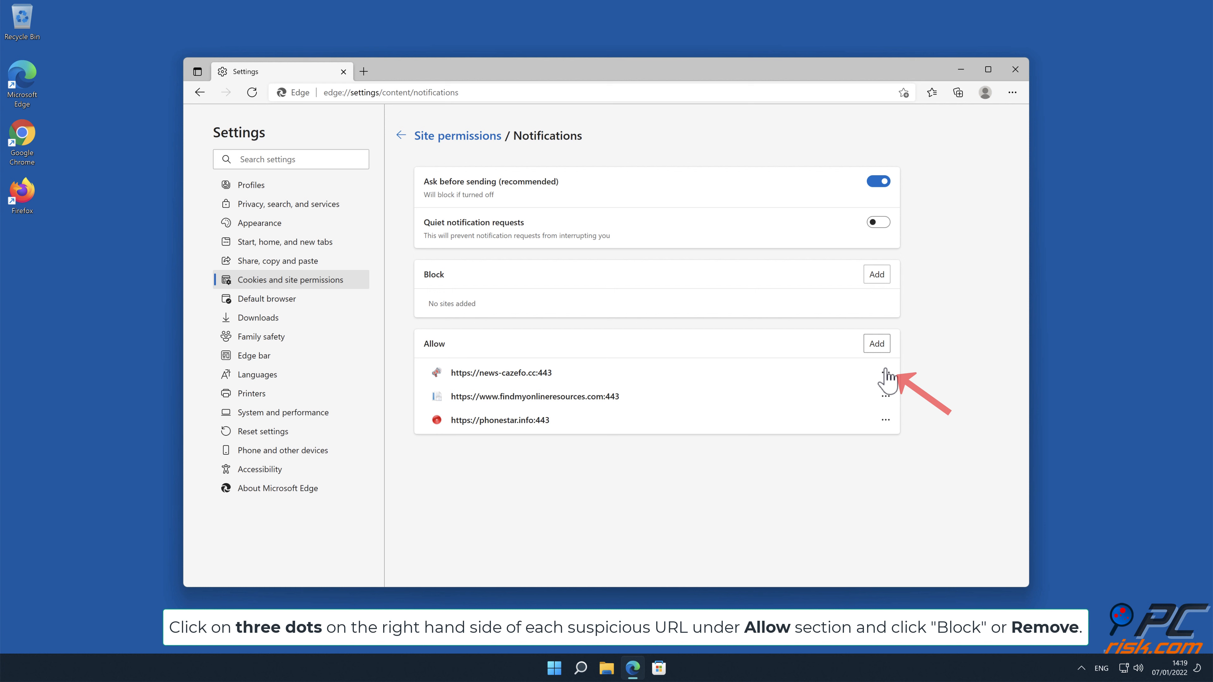
- Remove news-cazefo.cc, findmyonlineresources.com and phonestar.info from Edge's Allow list and close Edge
left_click(885, 372)
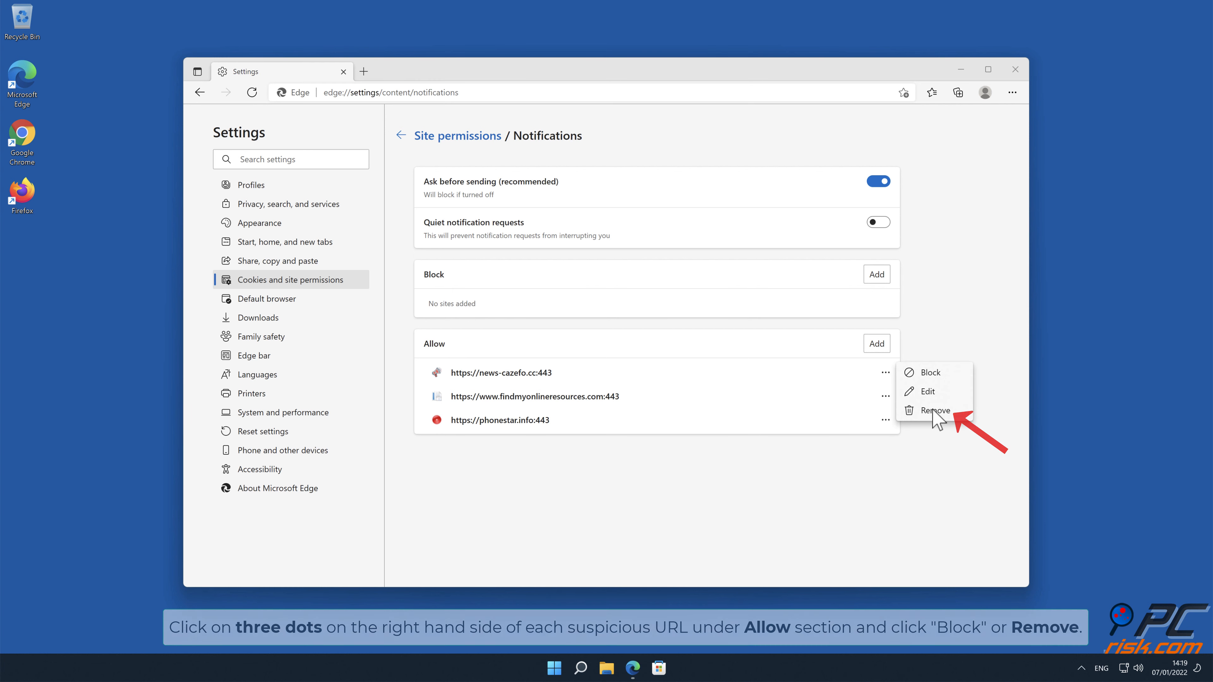
left_click(934, 409)
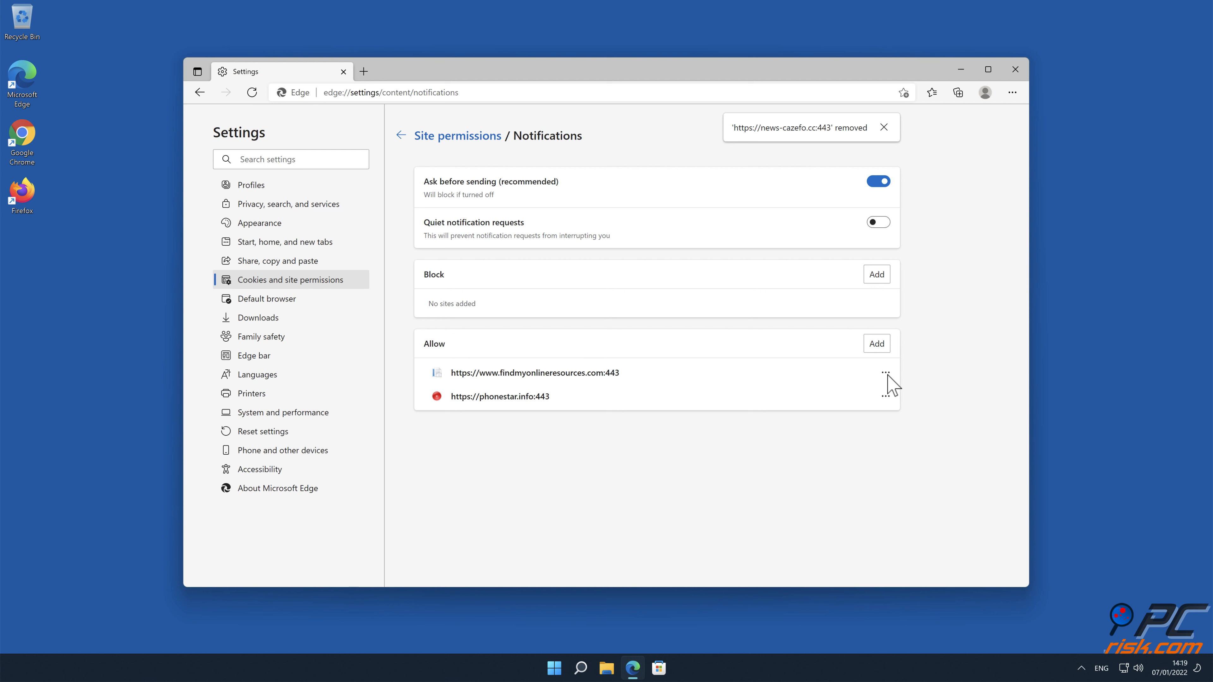
left_click(884, 372)
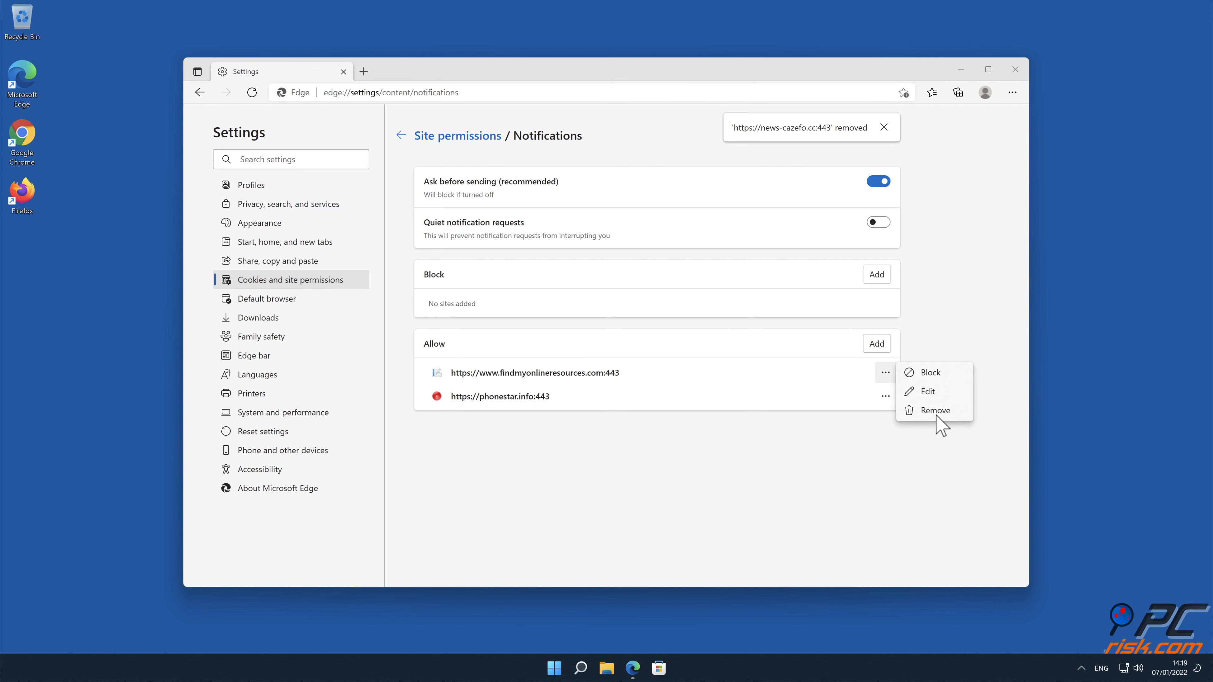
left_click(934, 410)
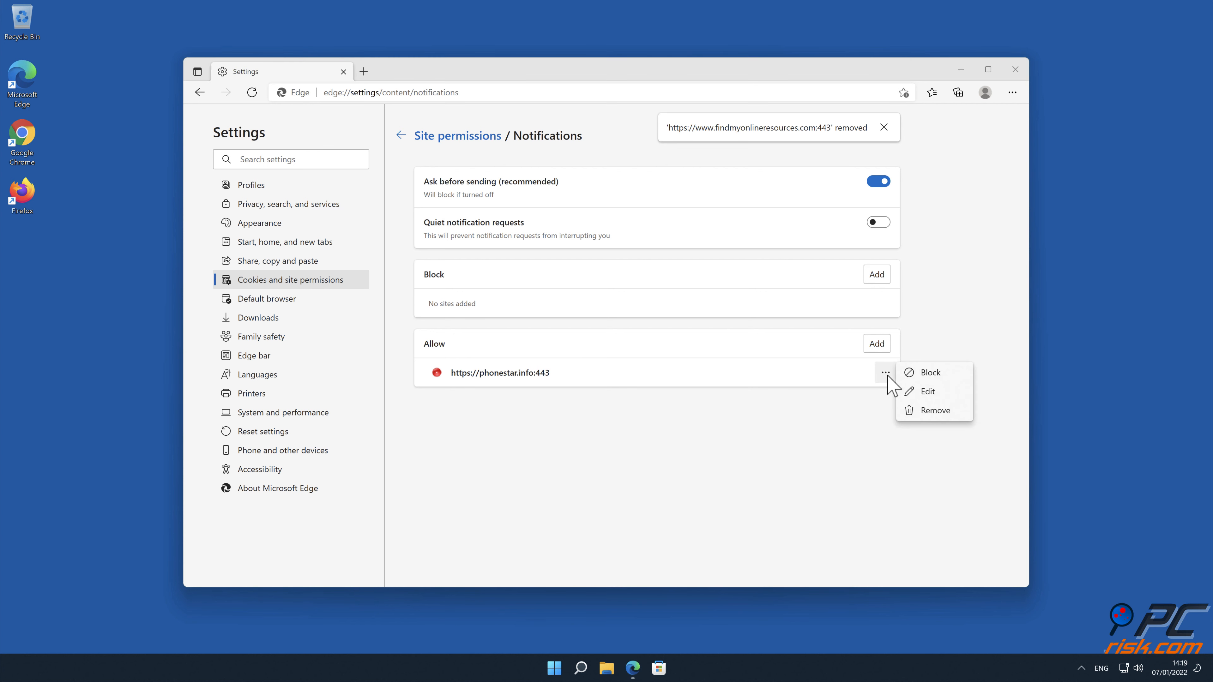
left_click(934, 410)
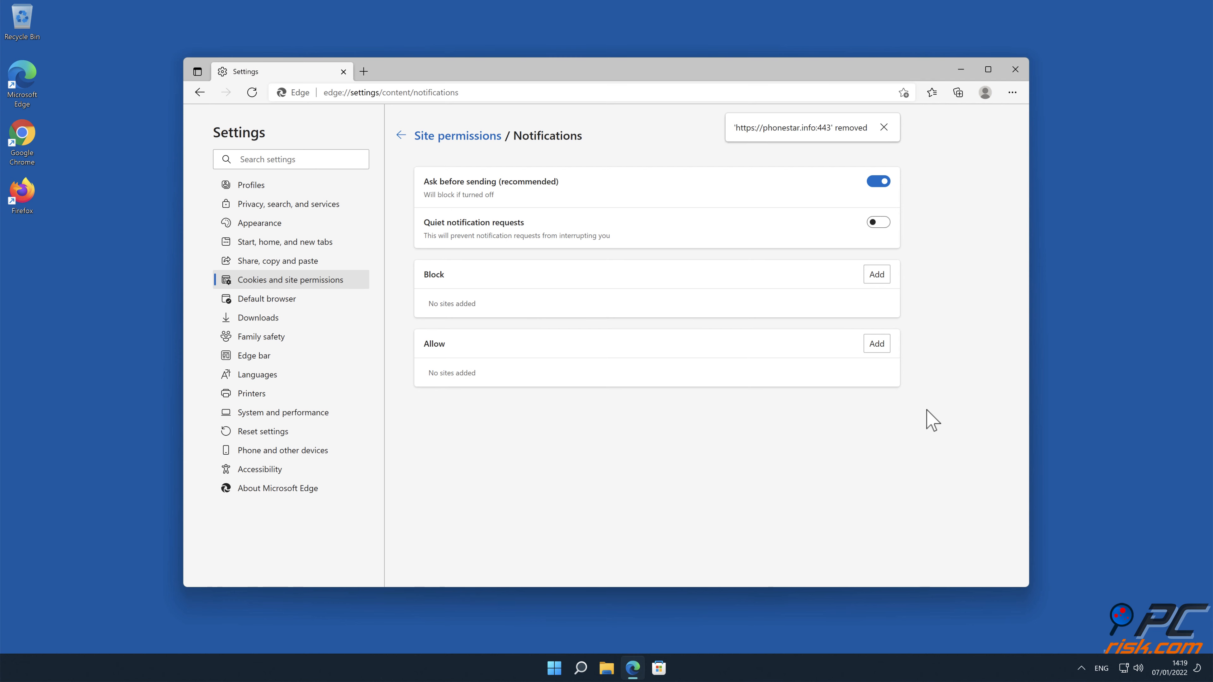
left_click(1014, 69)
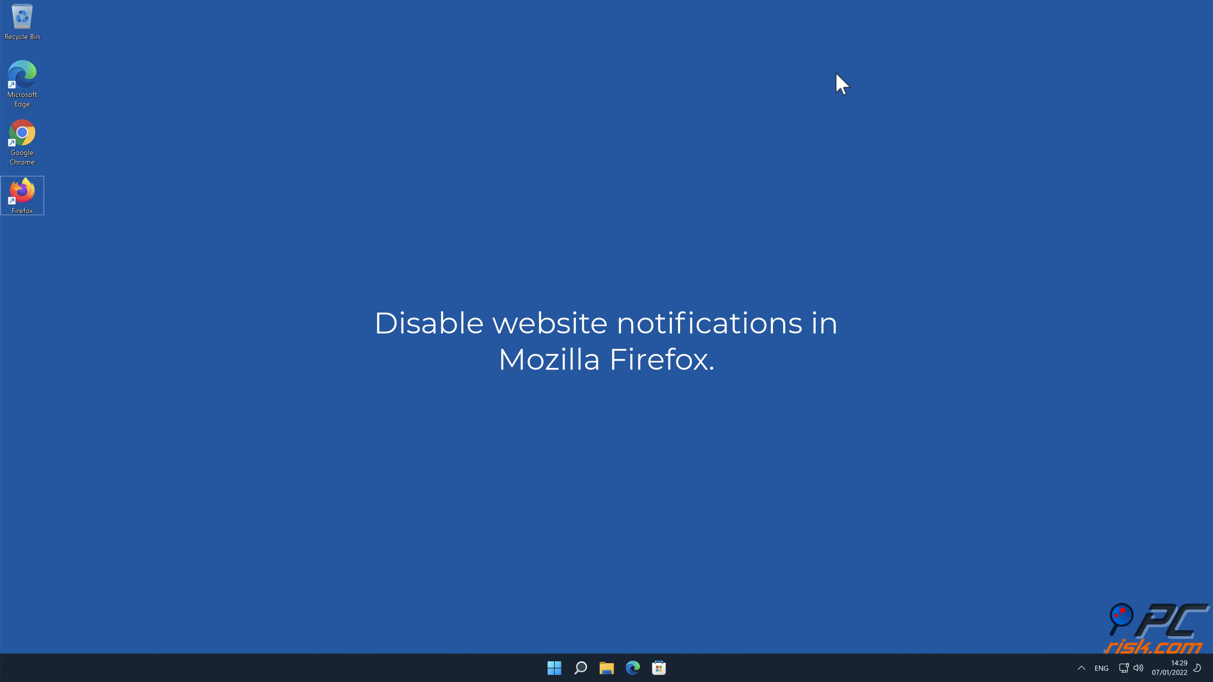
- Reach Firefox Privacy & Security Permissions and bring up the Notifications Settings list
double_click(23, 190)
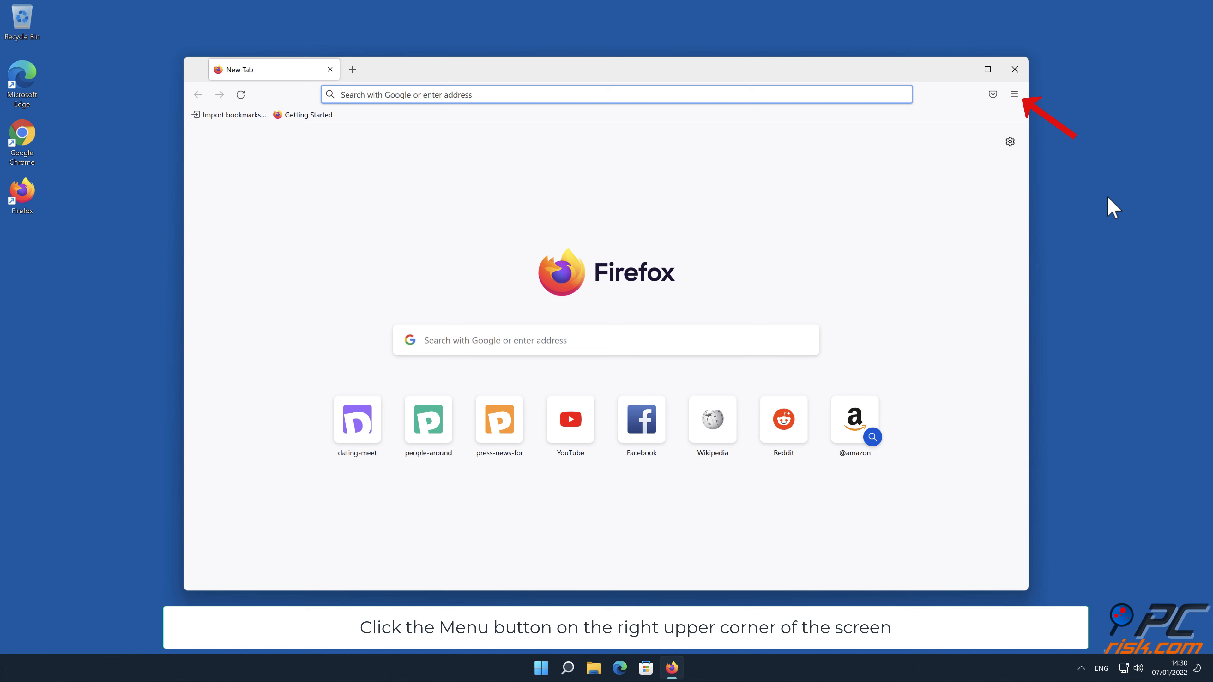
left_click(1014, 95)
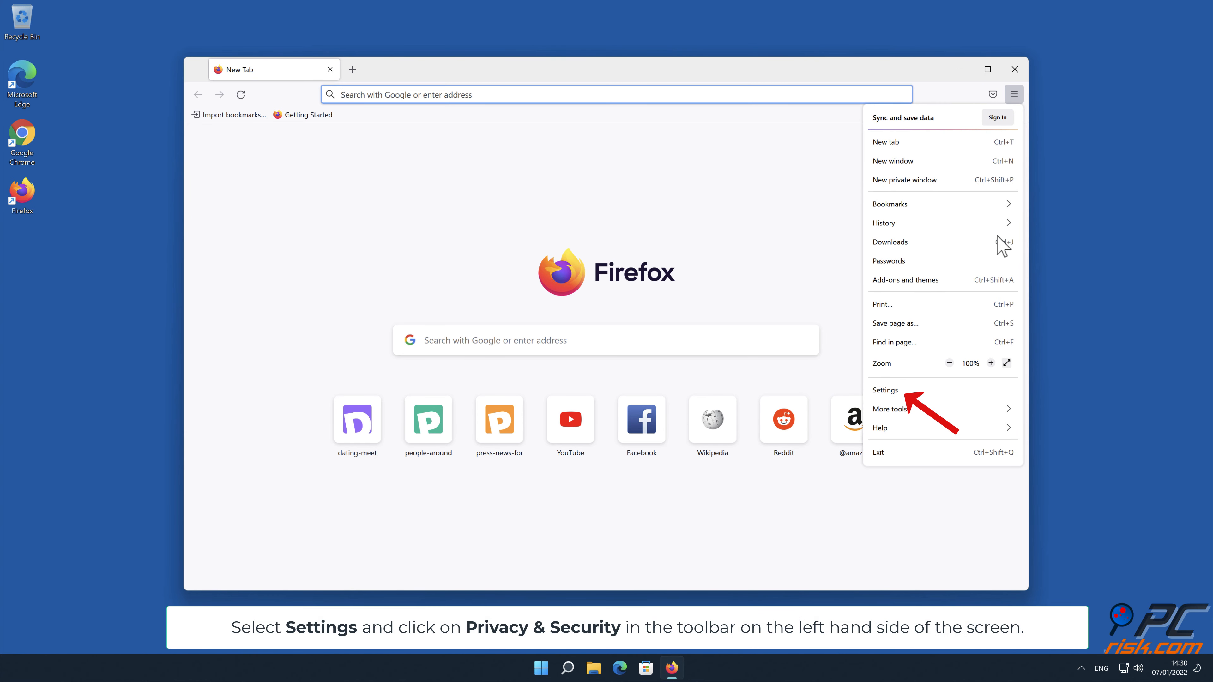
left_click(886, 389)
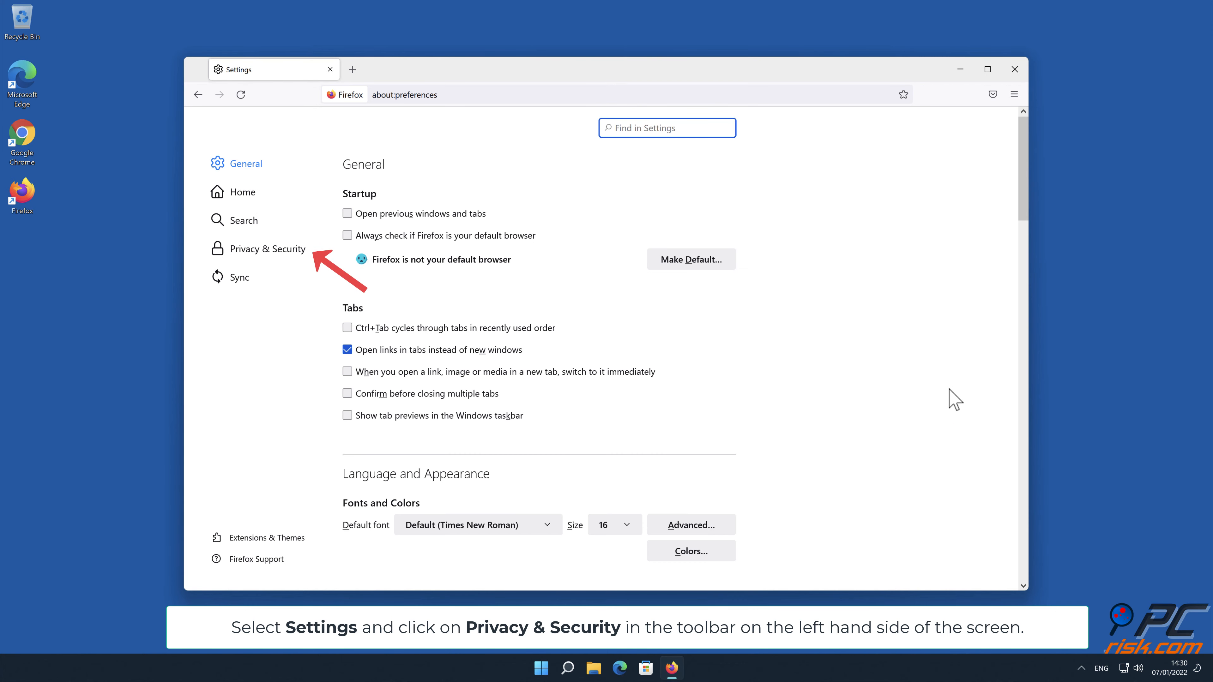
mouse_move(919, 392)
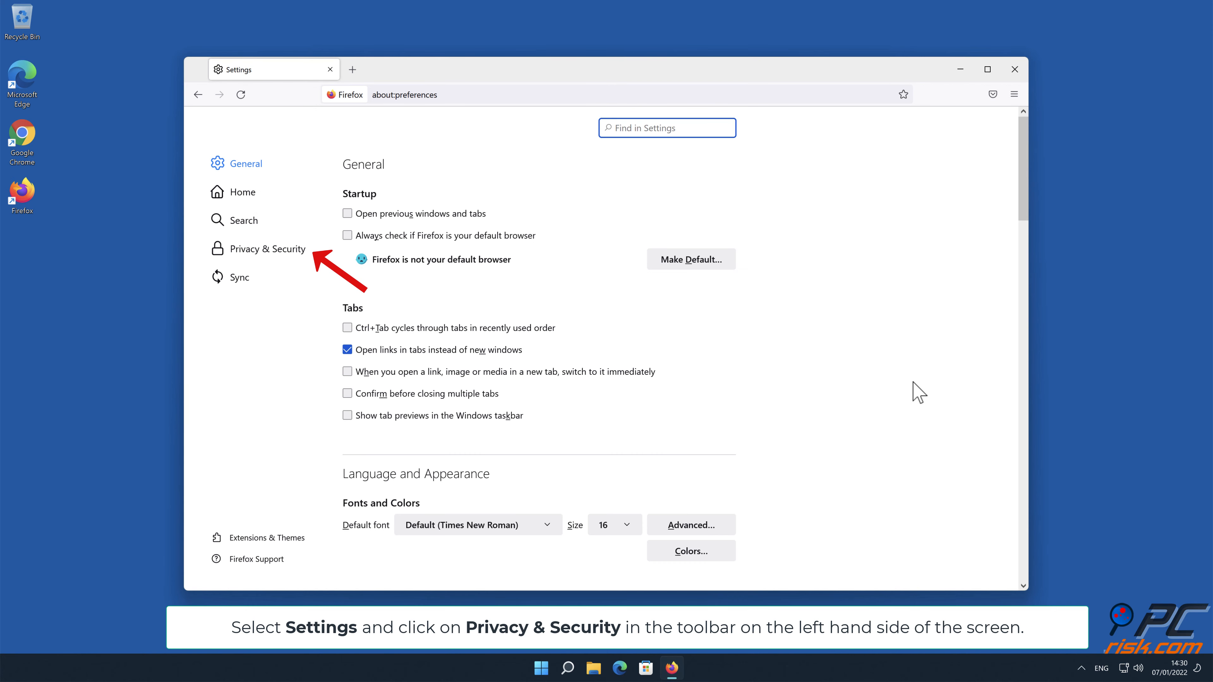
left_click(268, 248)
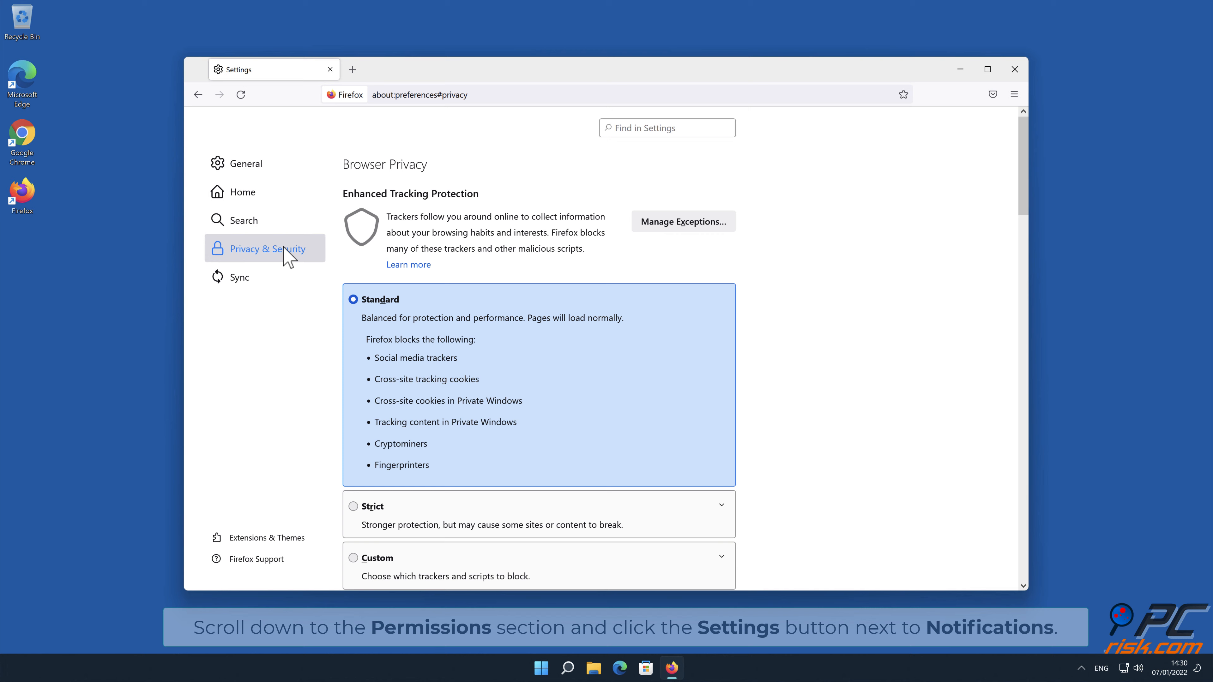
mouse_move(1009, 161)
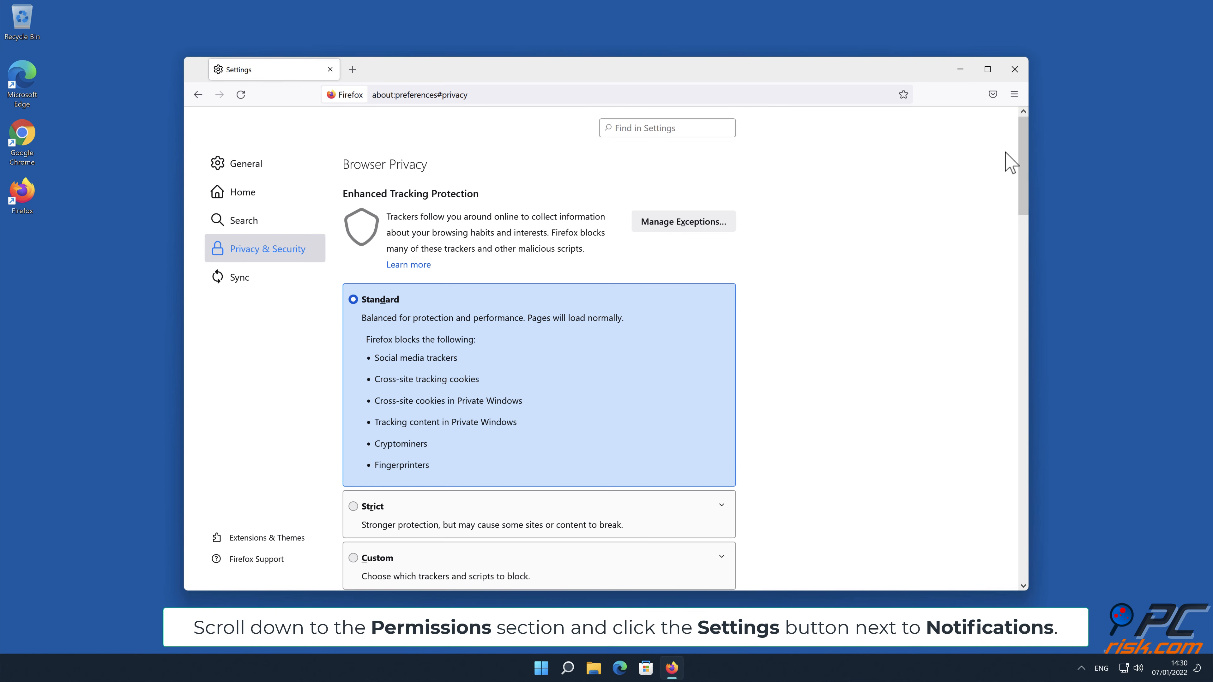
scroll("down", 3)
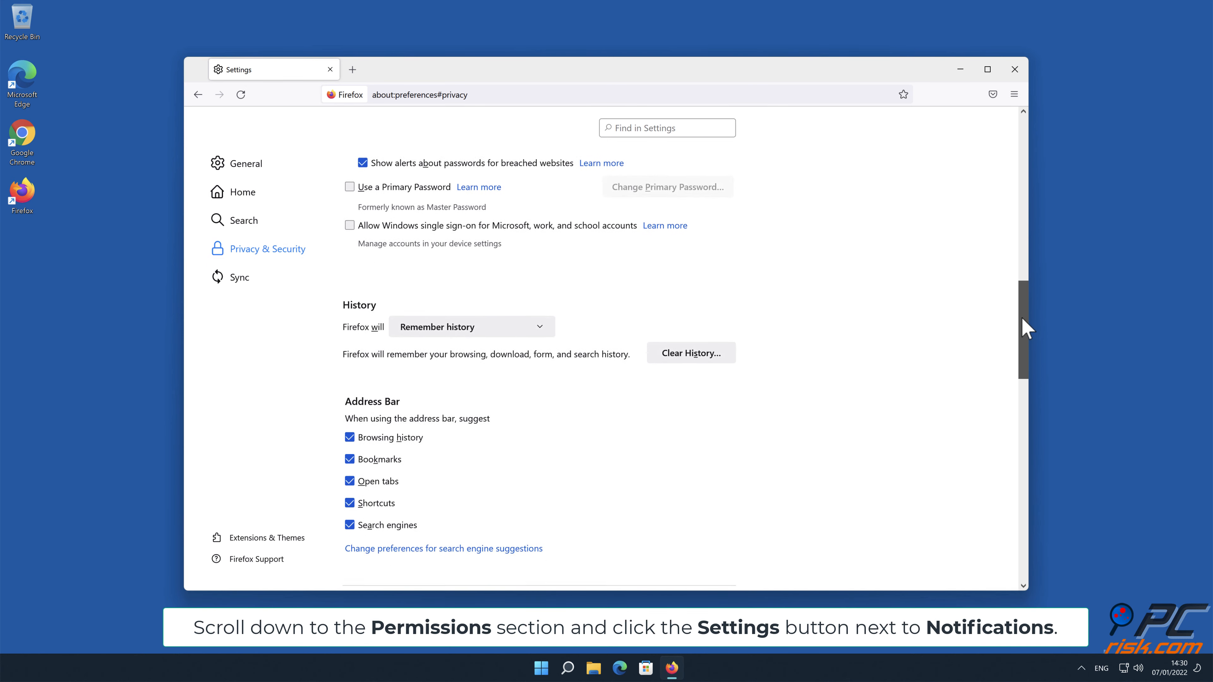
scroll("down", 3)
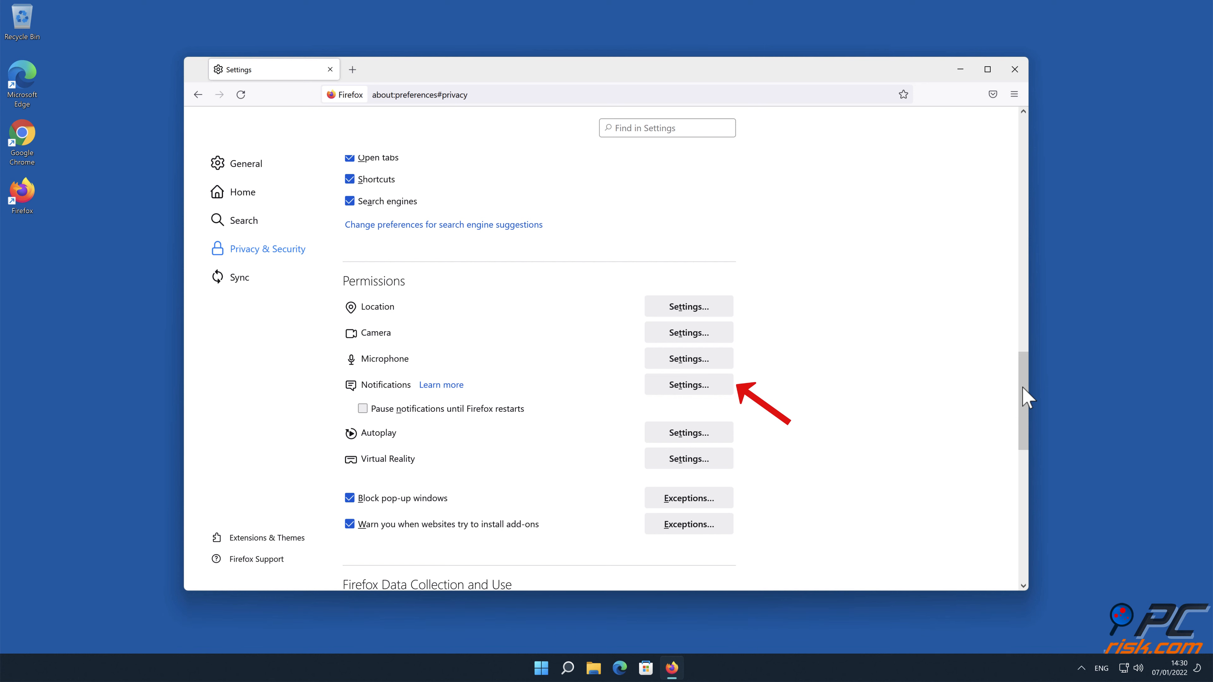
mouse_move(734, 390)
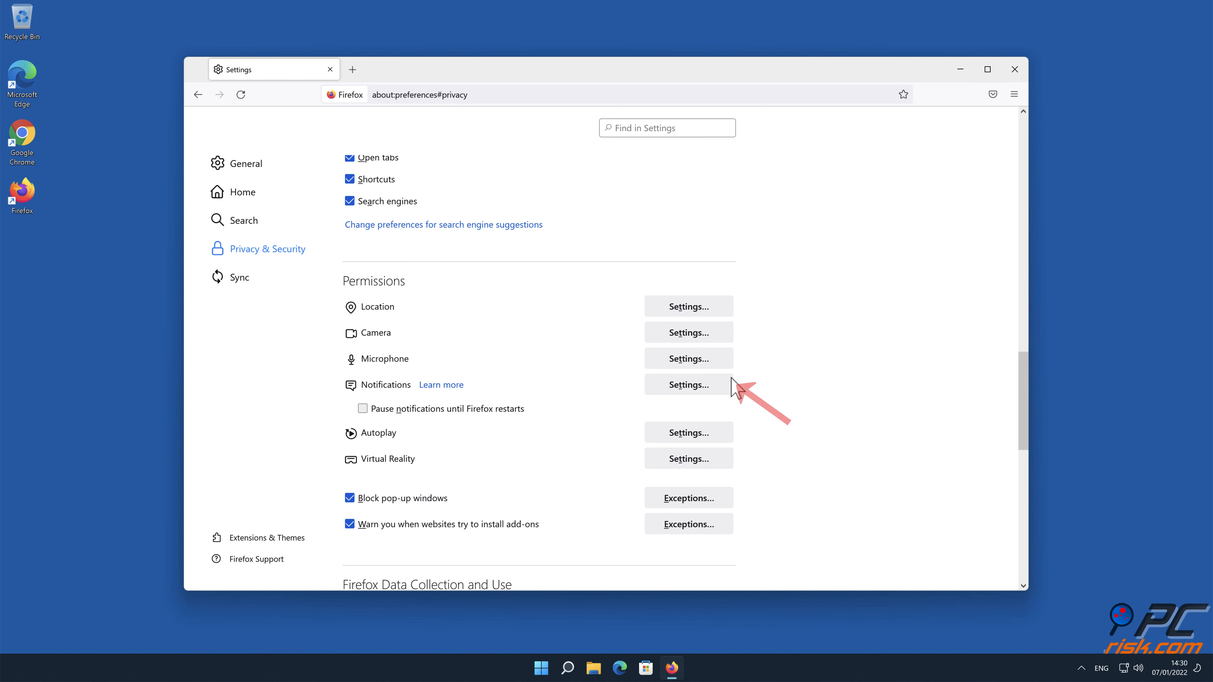
left_click(687, 385)
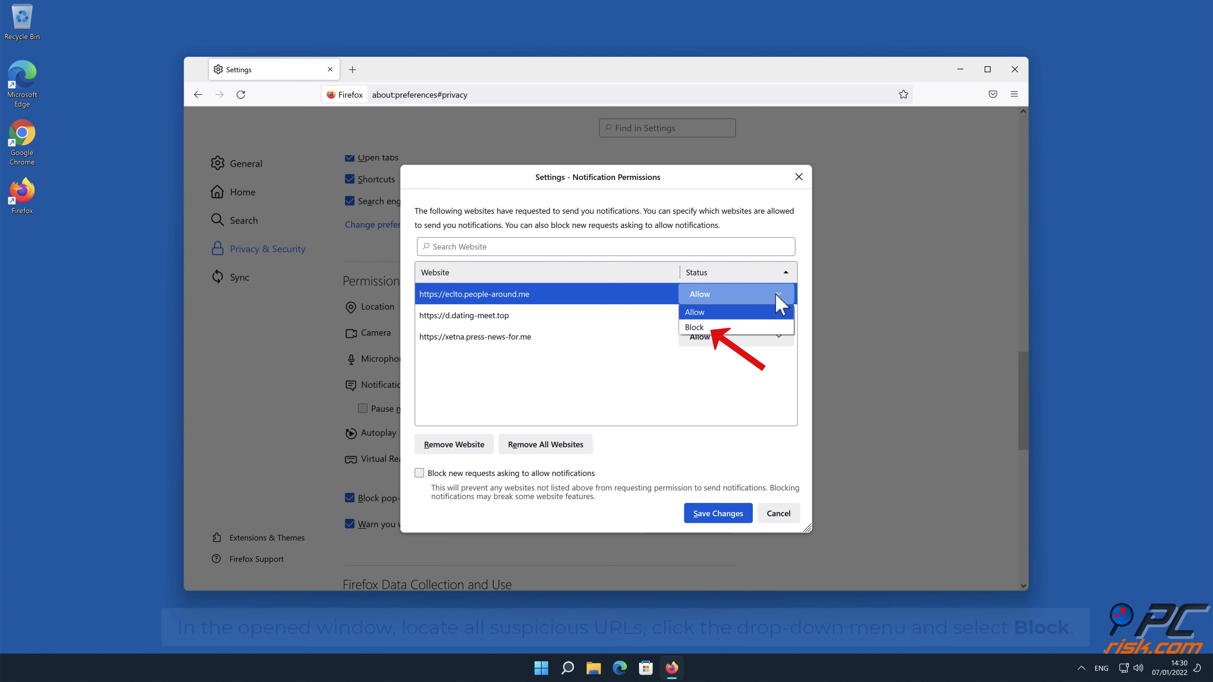
- Set the three spam sites to Block, save changes and close Firefox
left_click(694, 327)
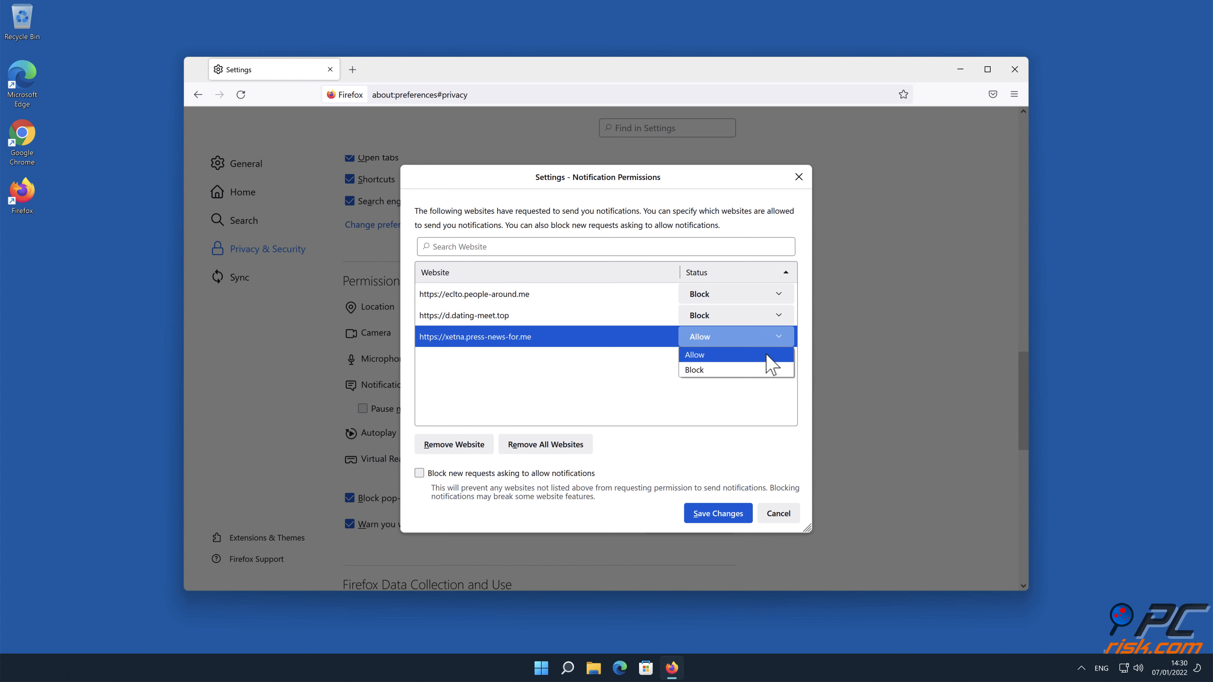
left_click(693, 369)
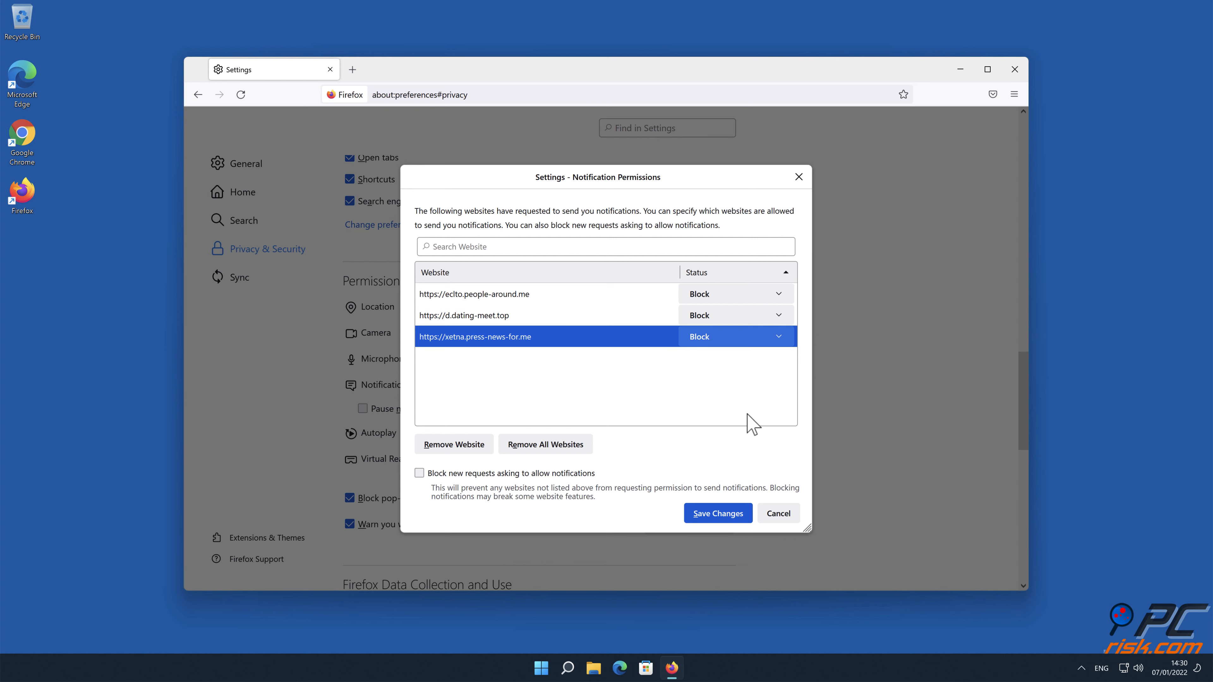
left_click(716, 513)
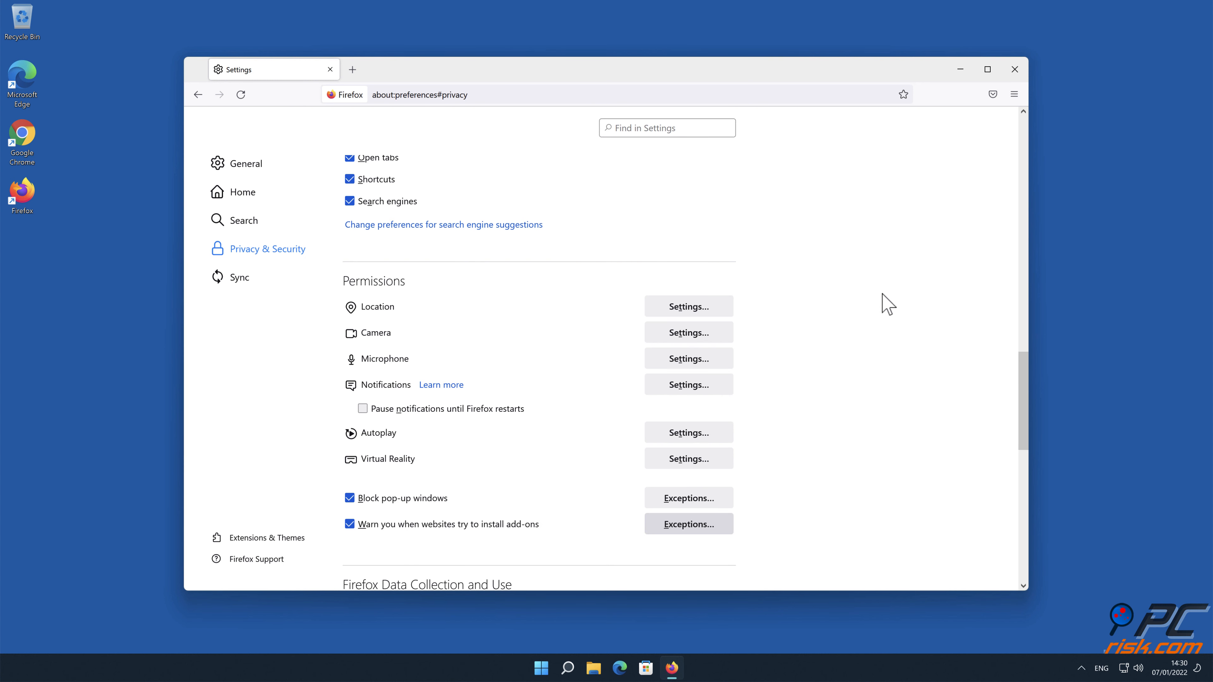
left_click(1014, 69)
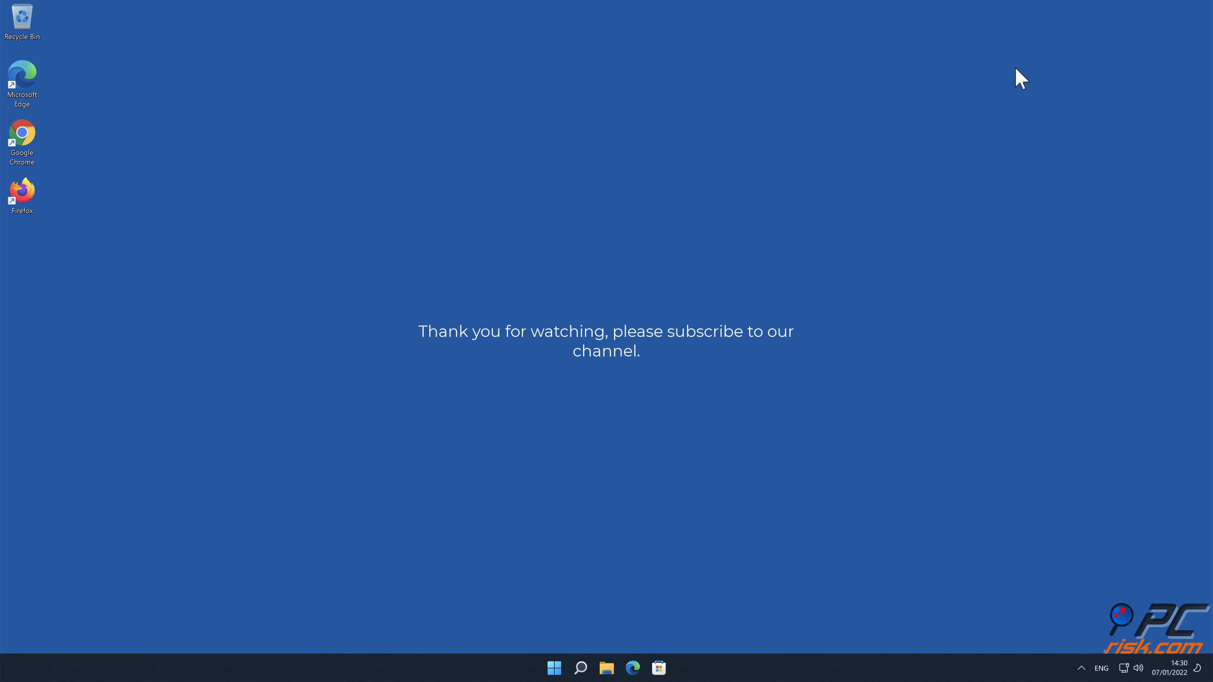